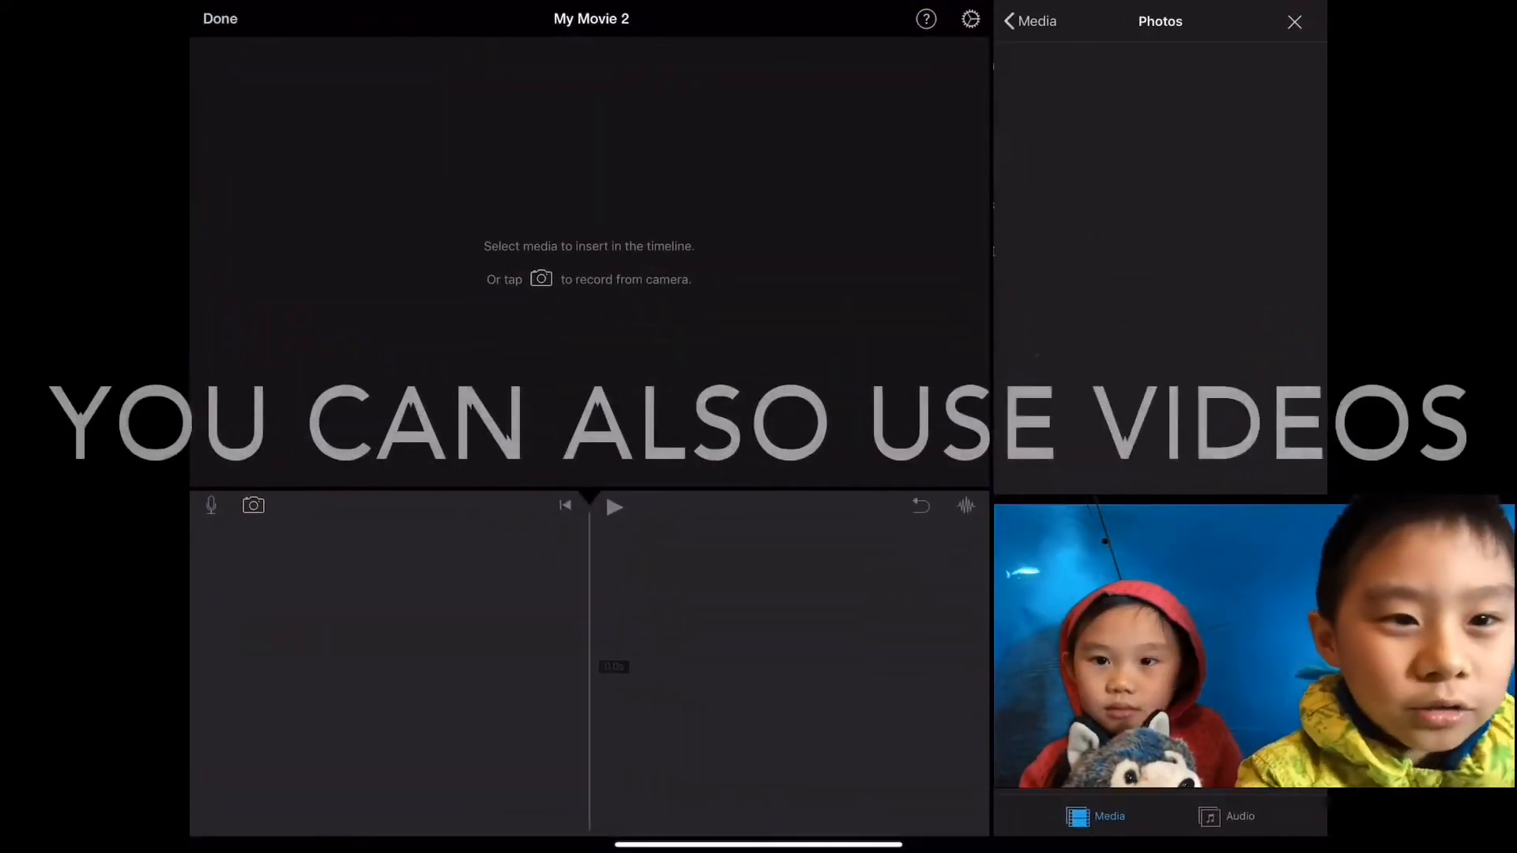
# Add the forest photo from Photos > All as an 8-second background clip and preview it
pyautogui.click(1160, 21)
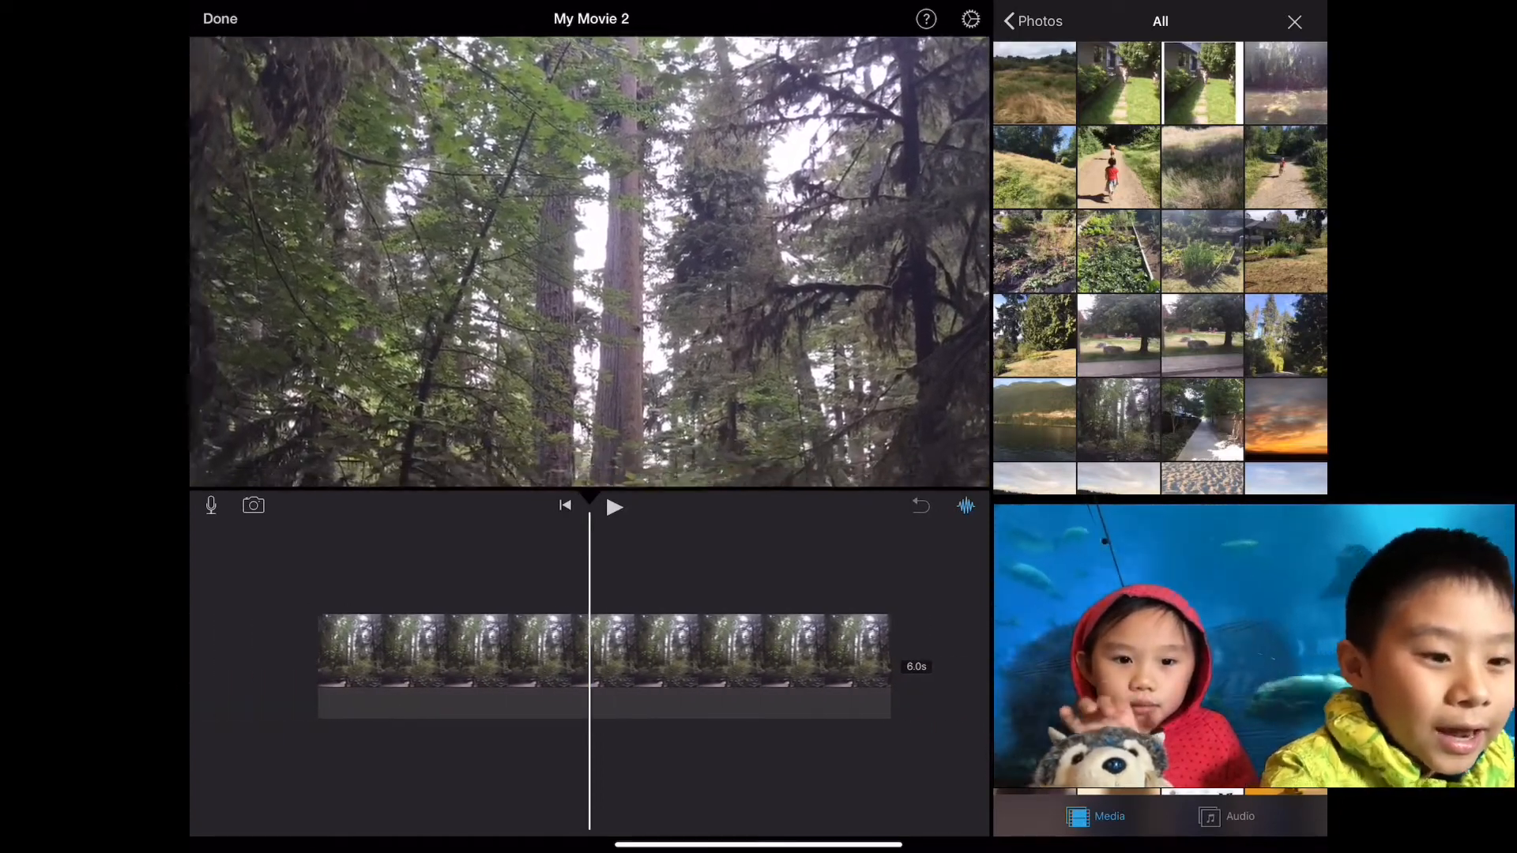
pyautogui.click(615, 506)
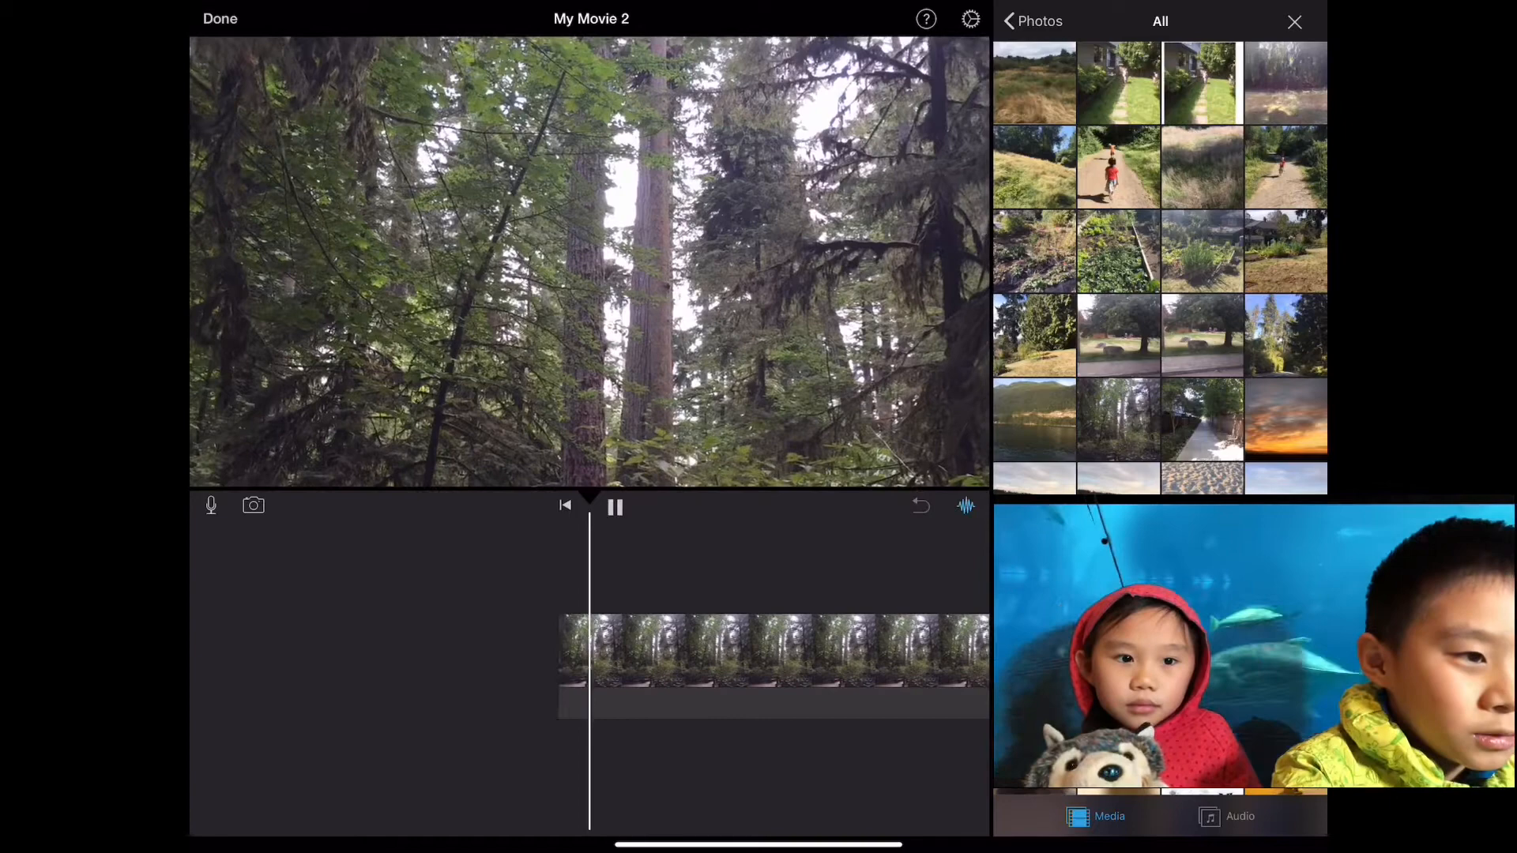
pyautogui.click(615, 506)
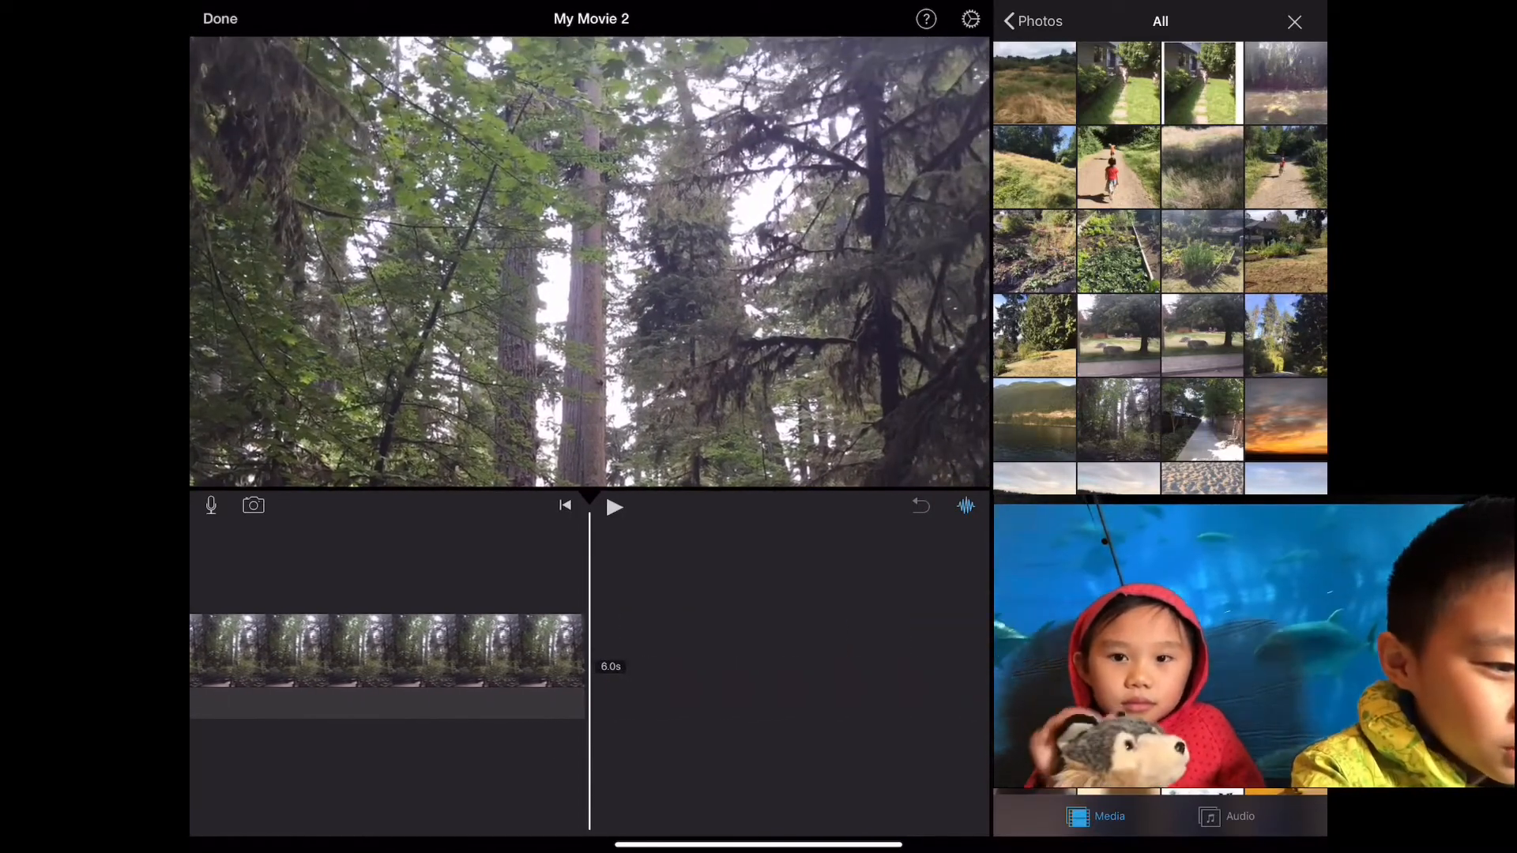
pyautogui.click(387, 648)
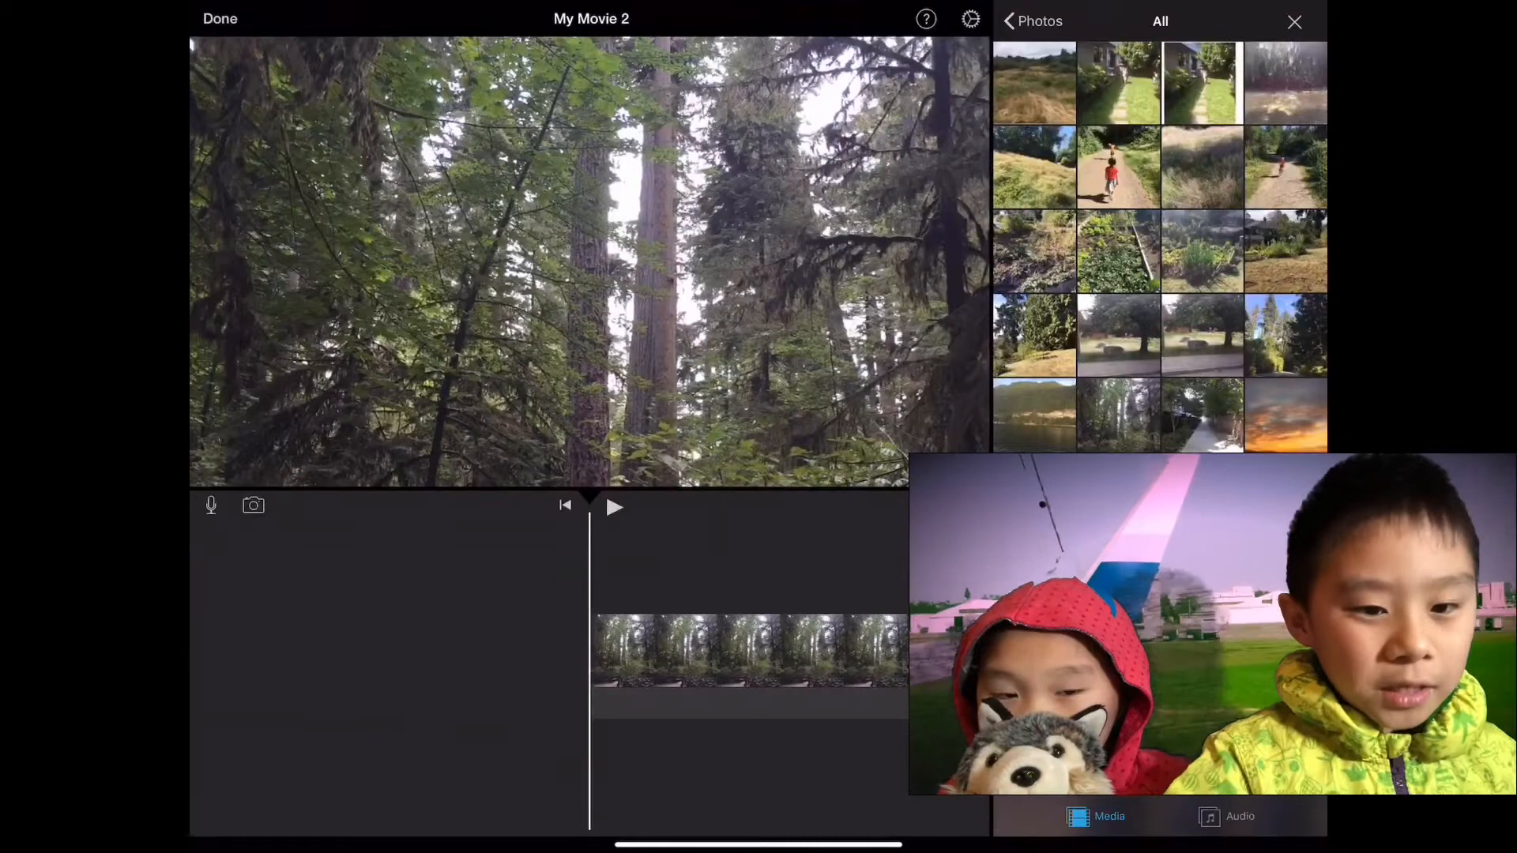
# Add the kids' clip from Video > All as a Green/Blue Screen overlay and stretch the forest clip to 2:30
pyautogui.click(1031, 21)
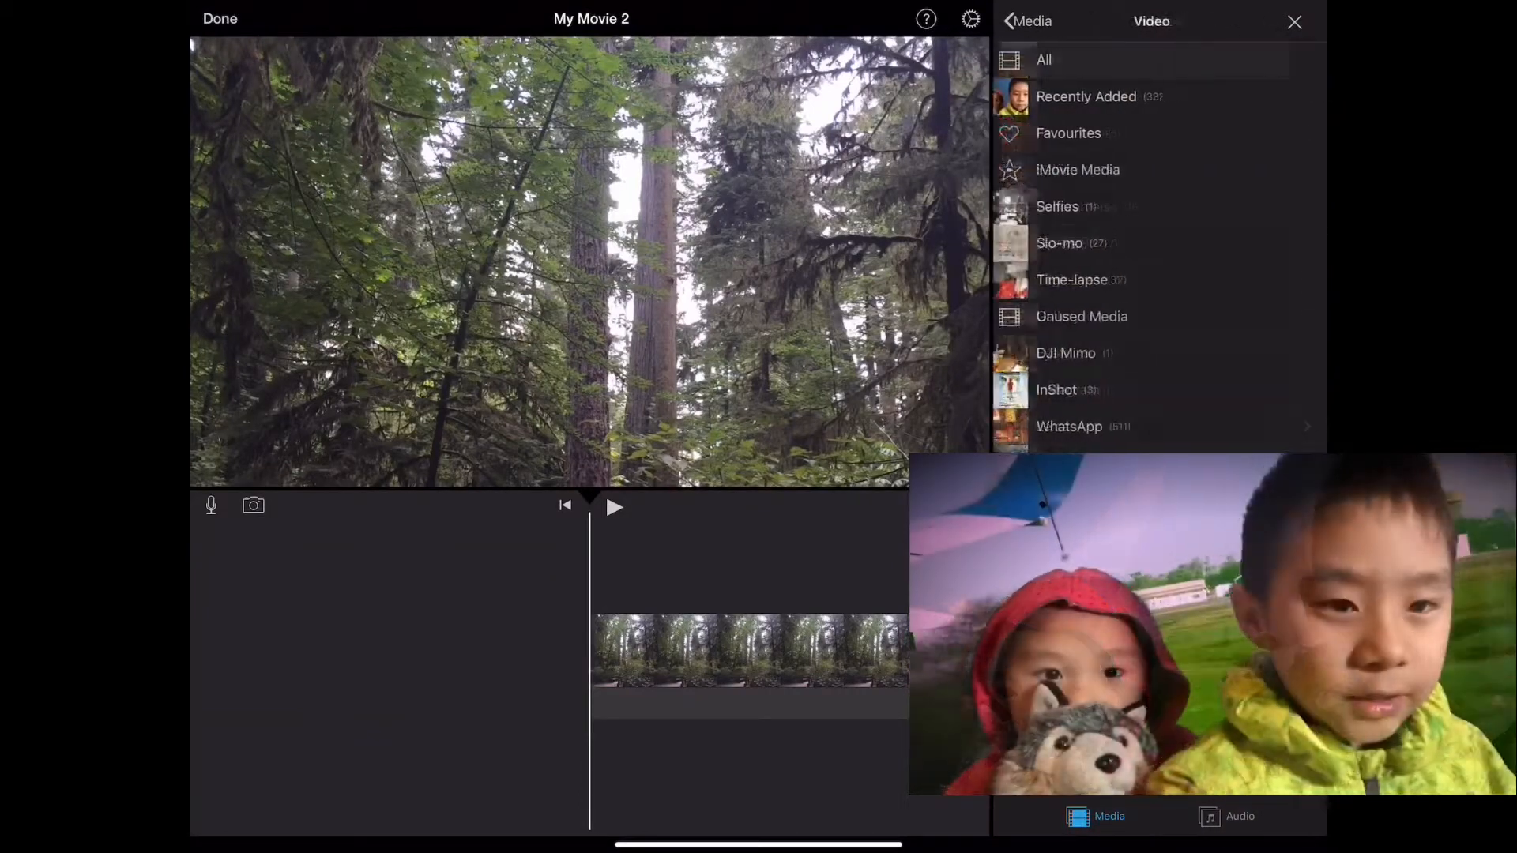
pyautogui.click(1045, 58)
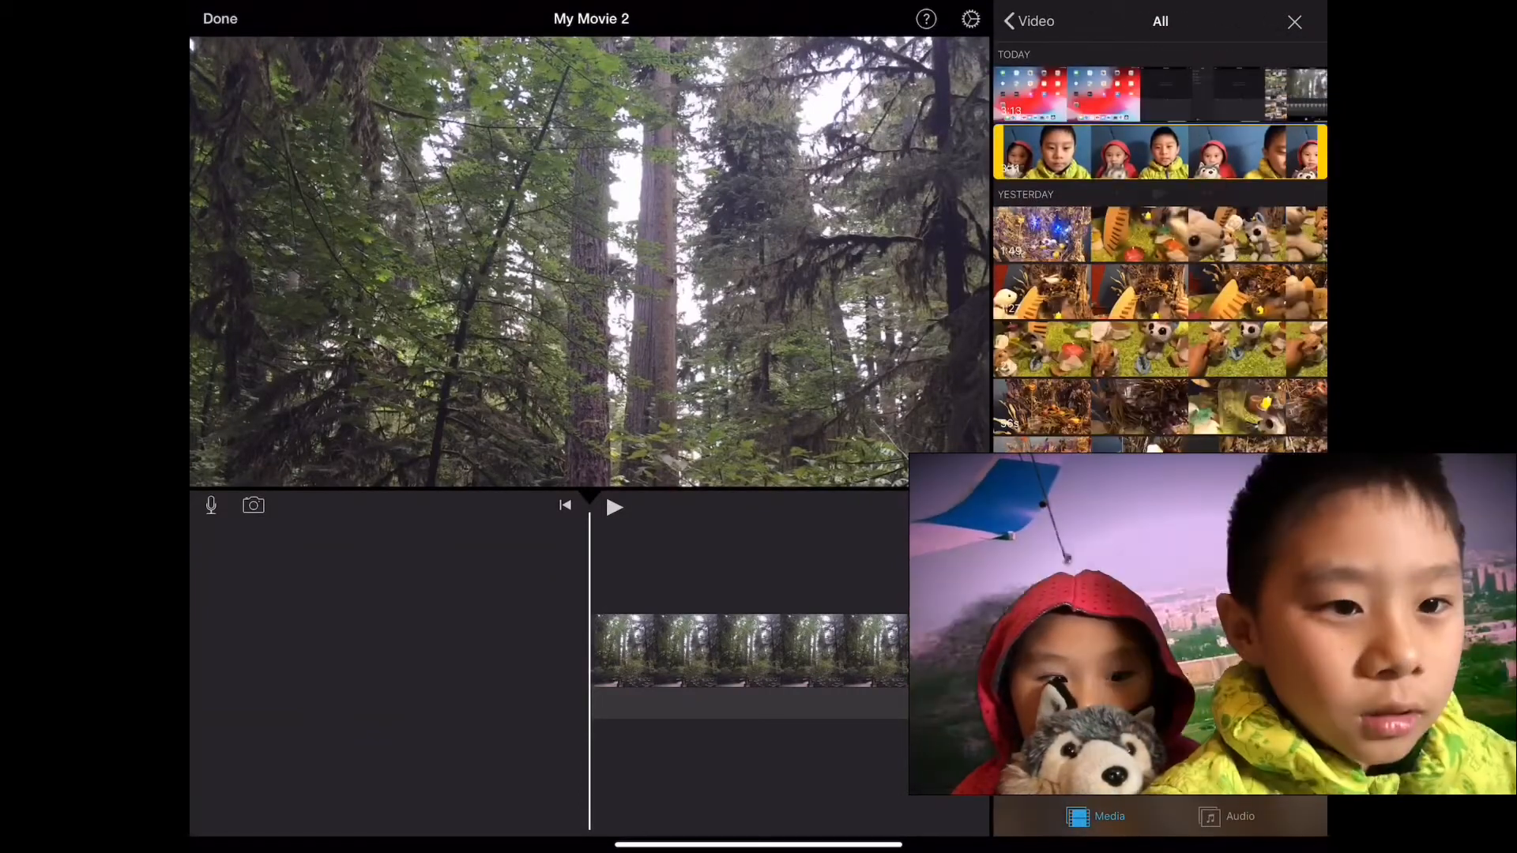
pyautogui.click(1159, 151)
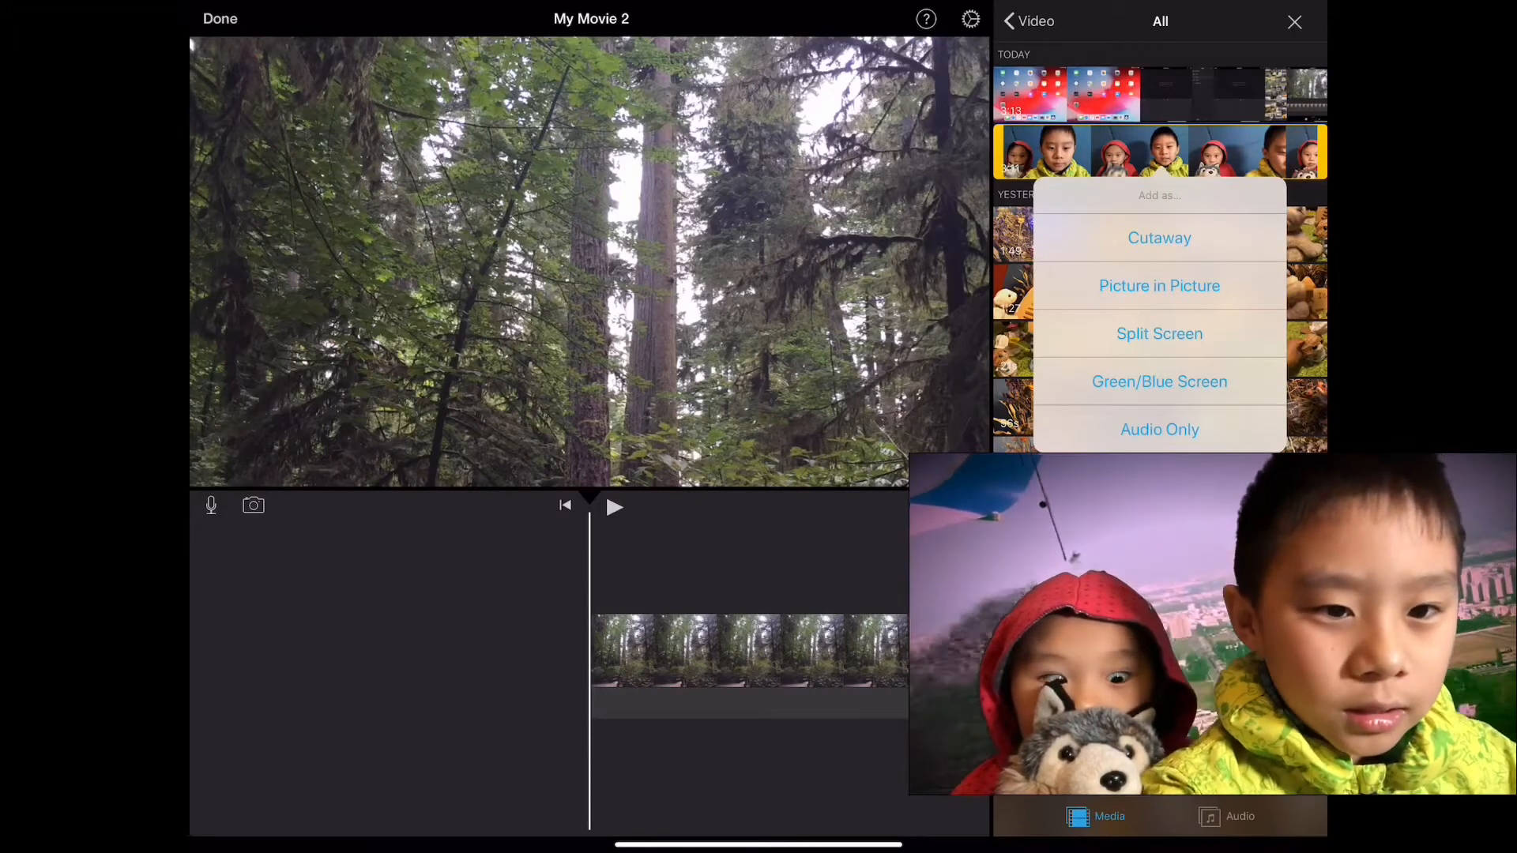
pyautogui.click(1158, 237)
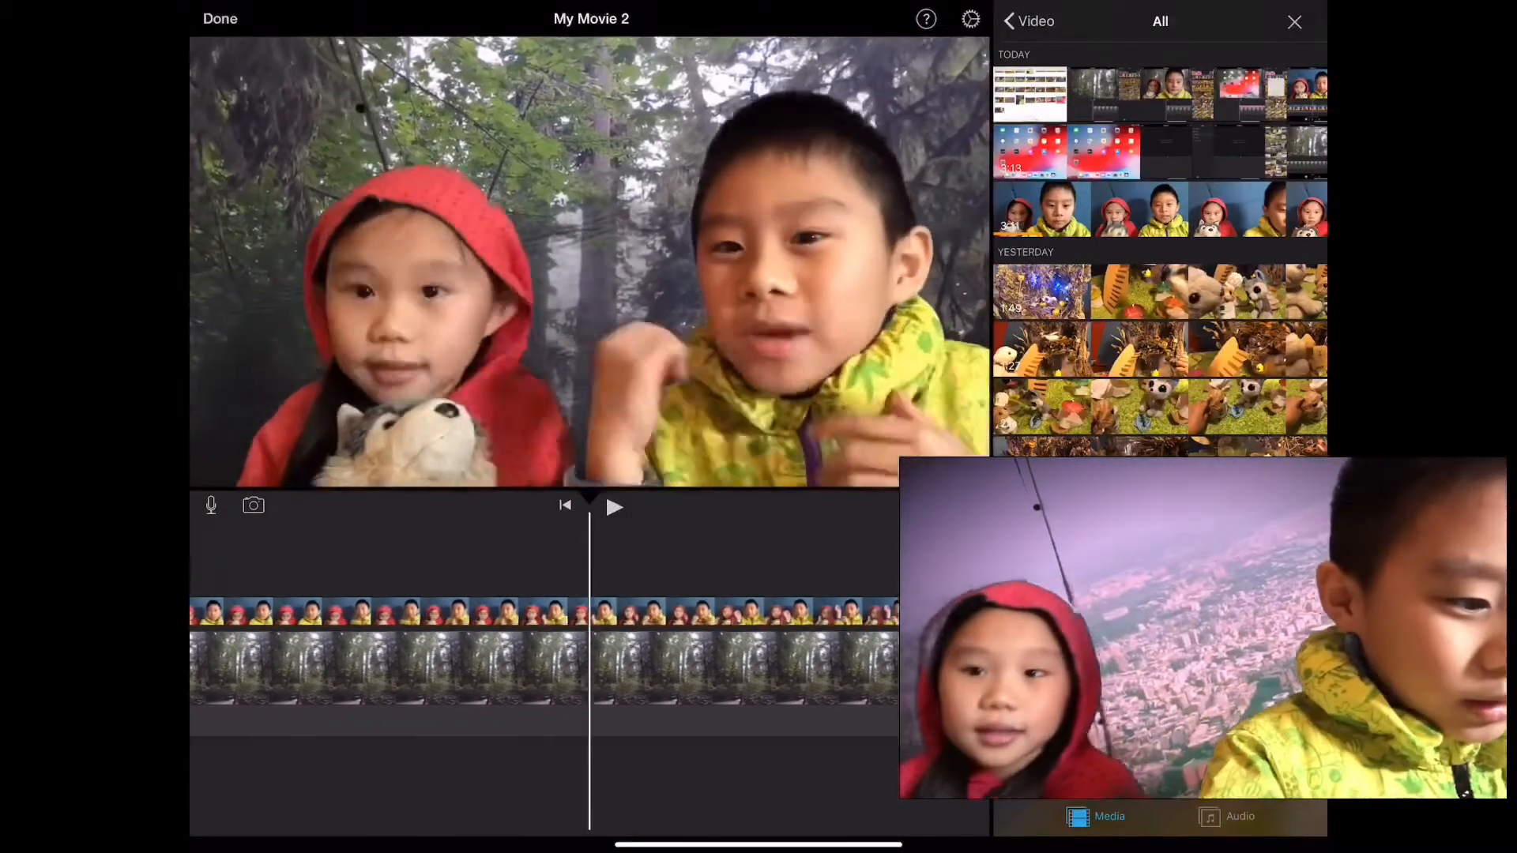
pyautogui.click(388, 667)
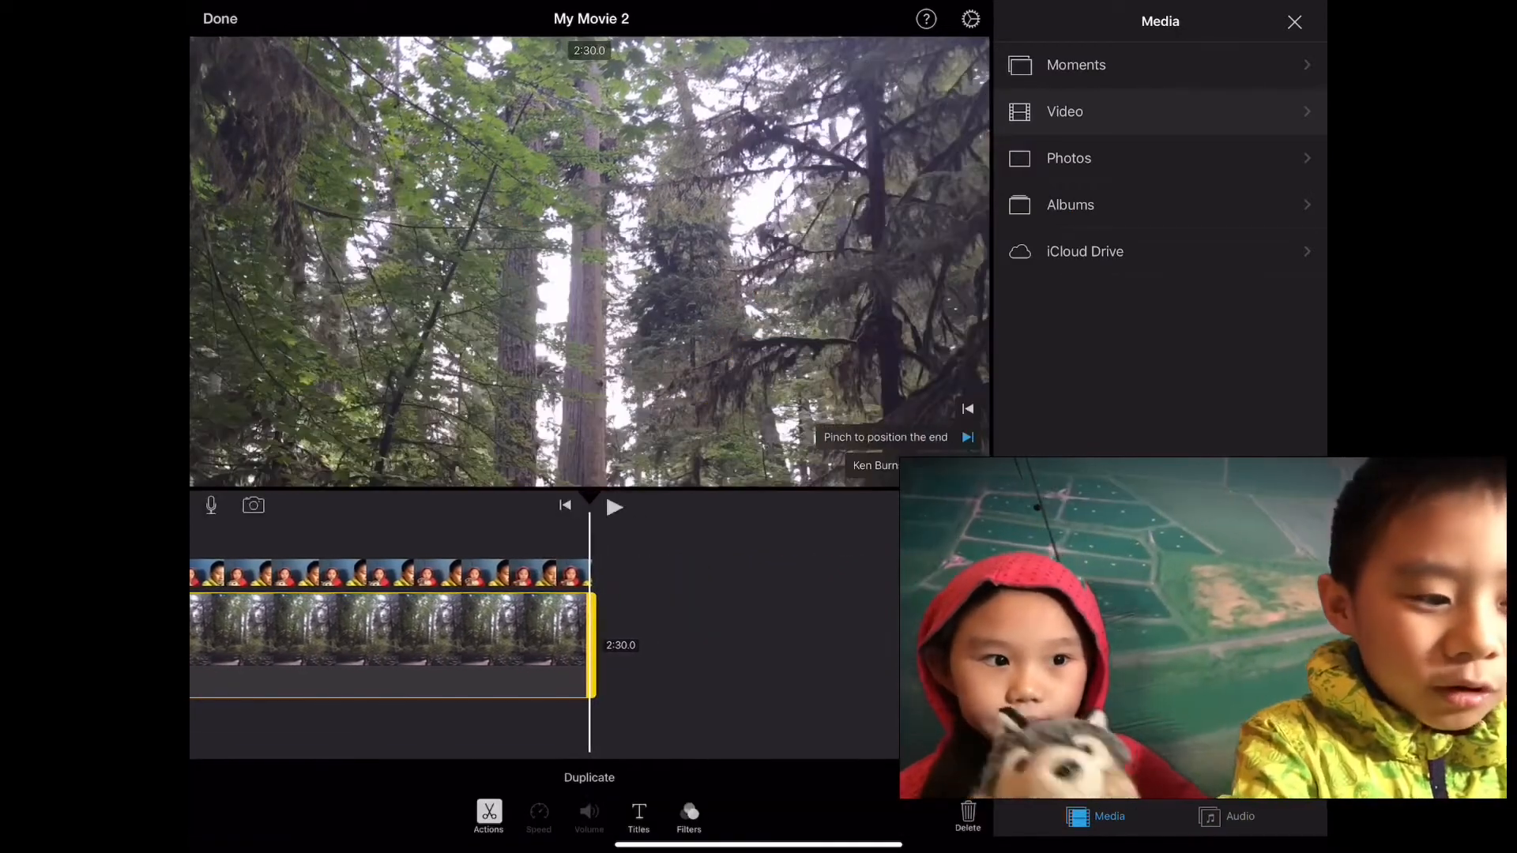
# Append a second forest photo after the first so the background covers the video's end
pyautogui.click(388, 572)
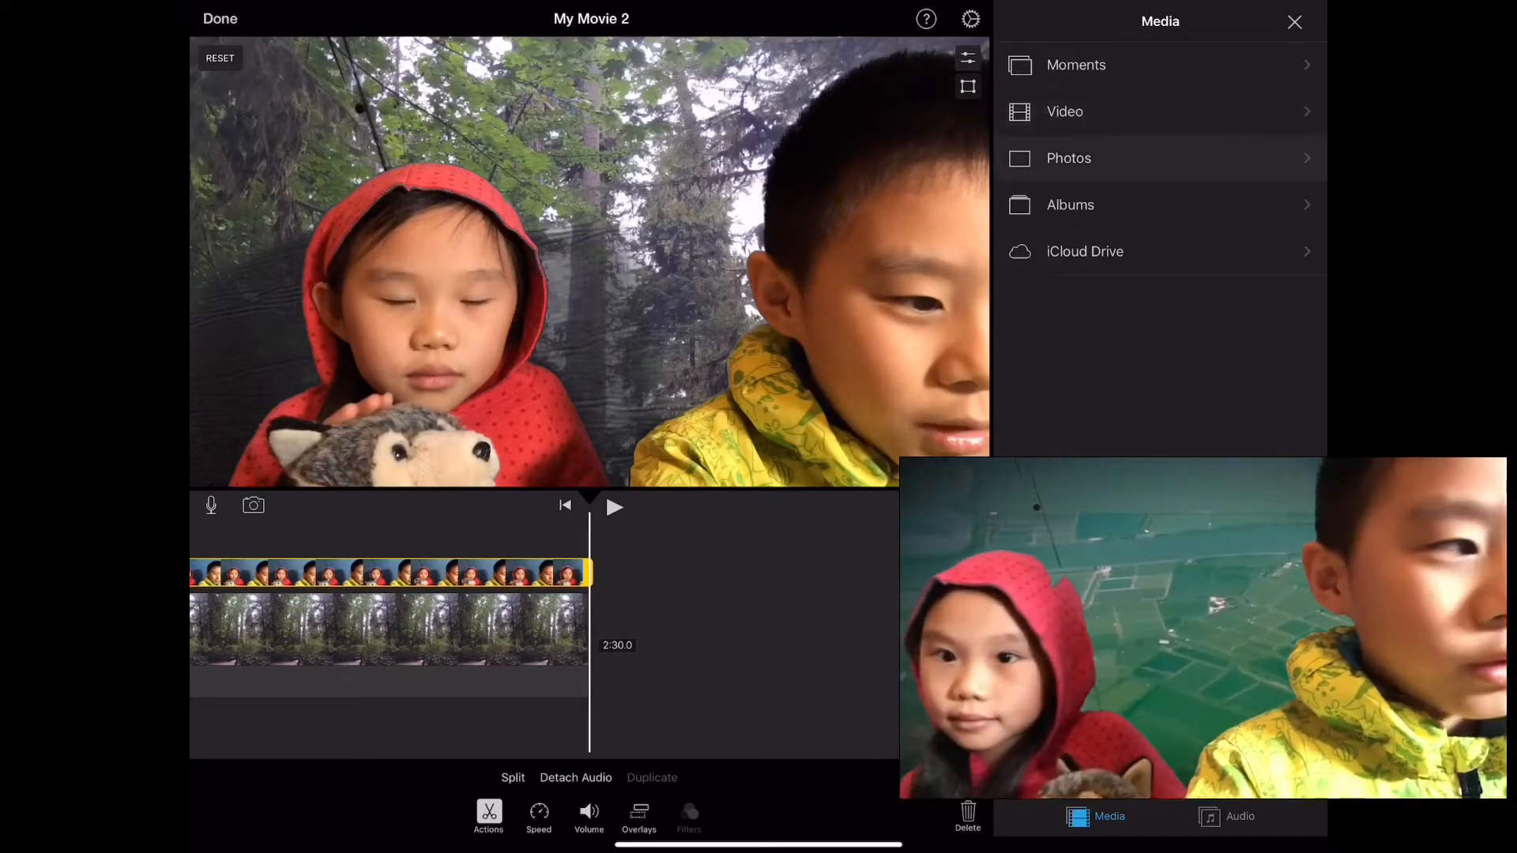
pyautogui.click(1068, 158)
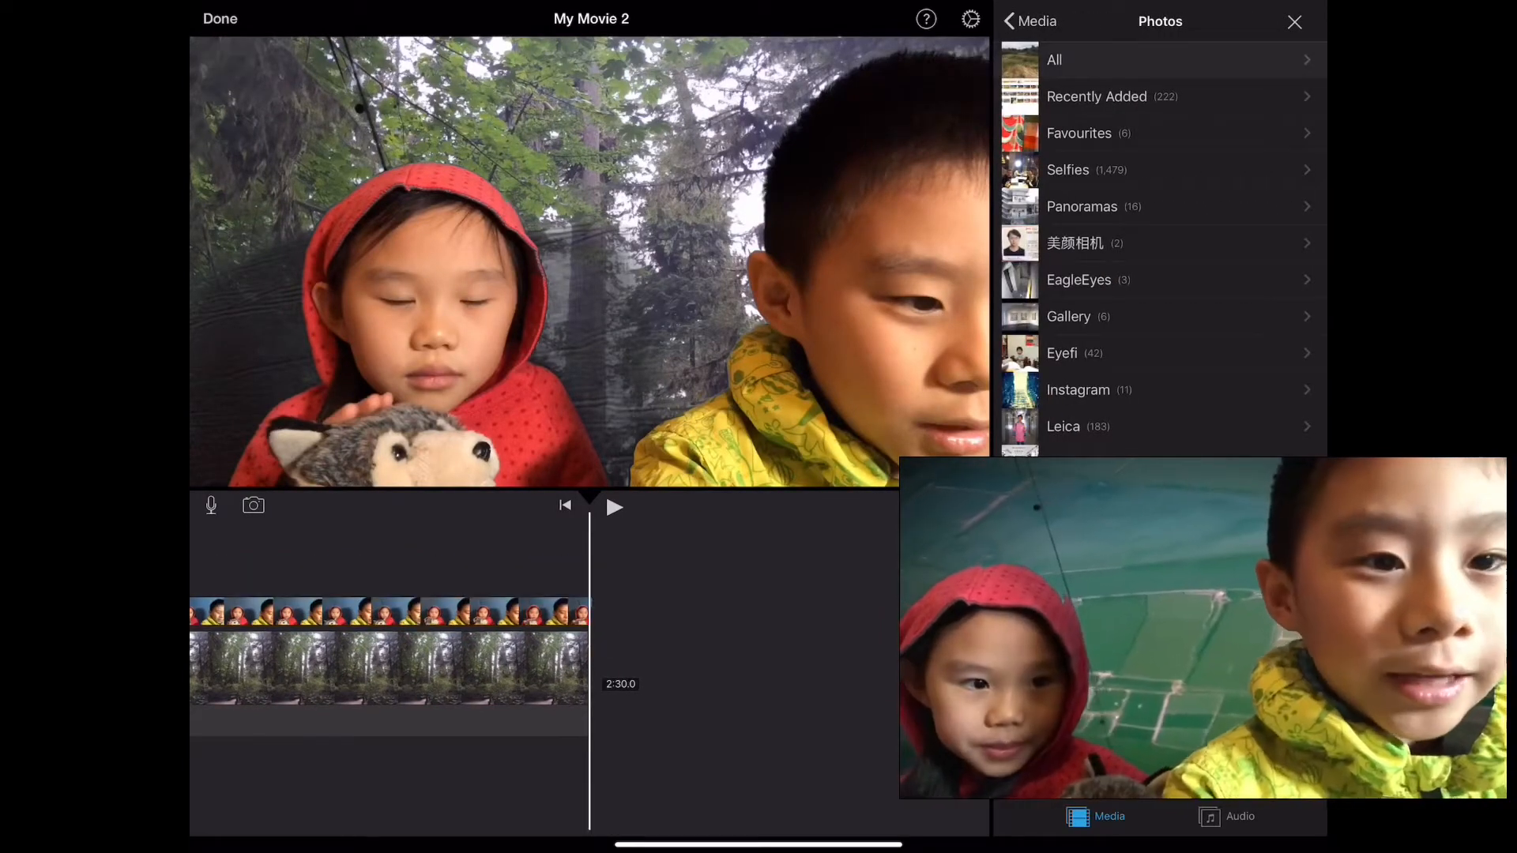
pyautogui.click(1054, 59)
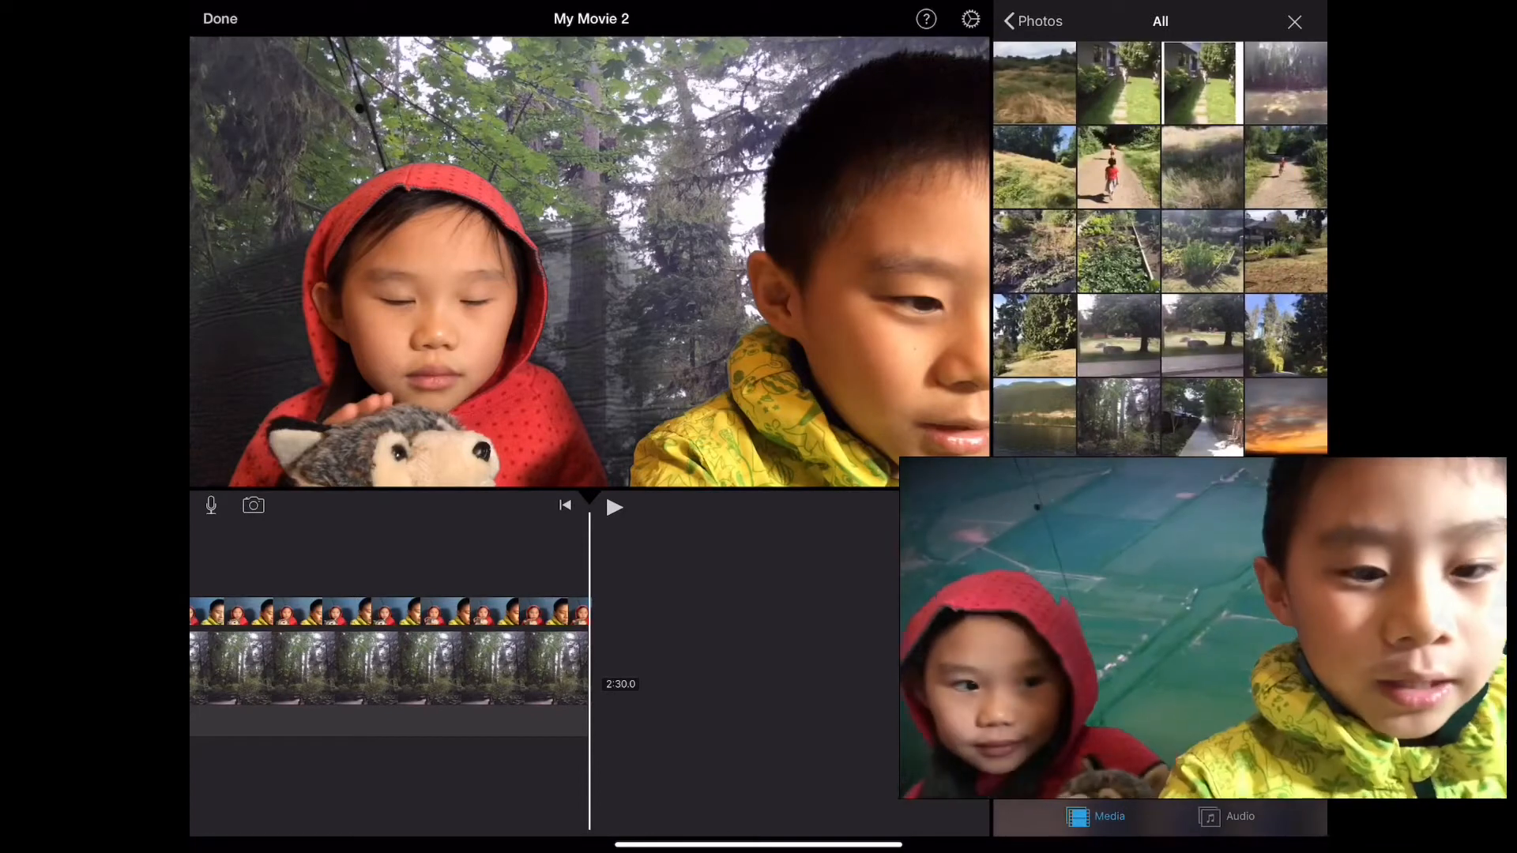
pyautogui.click(1118, 417)
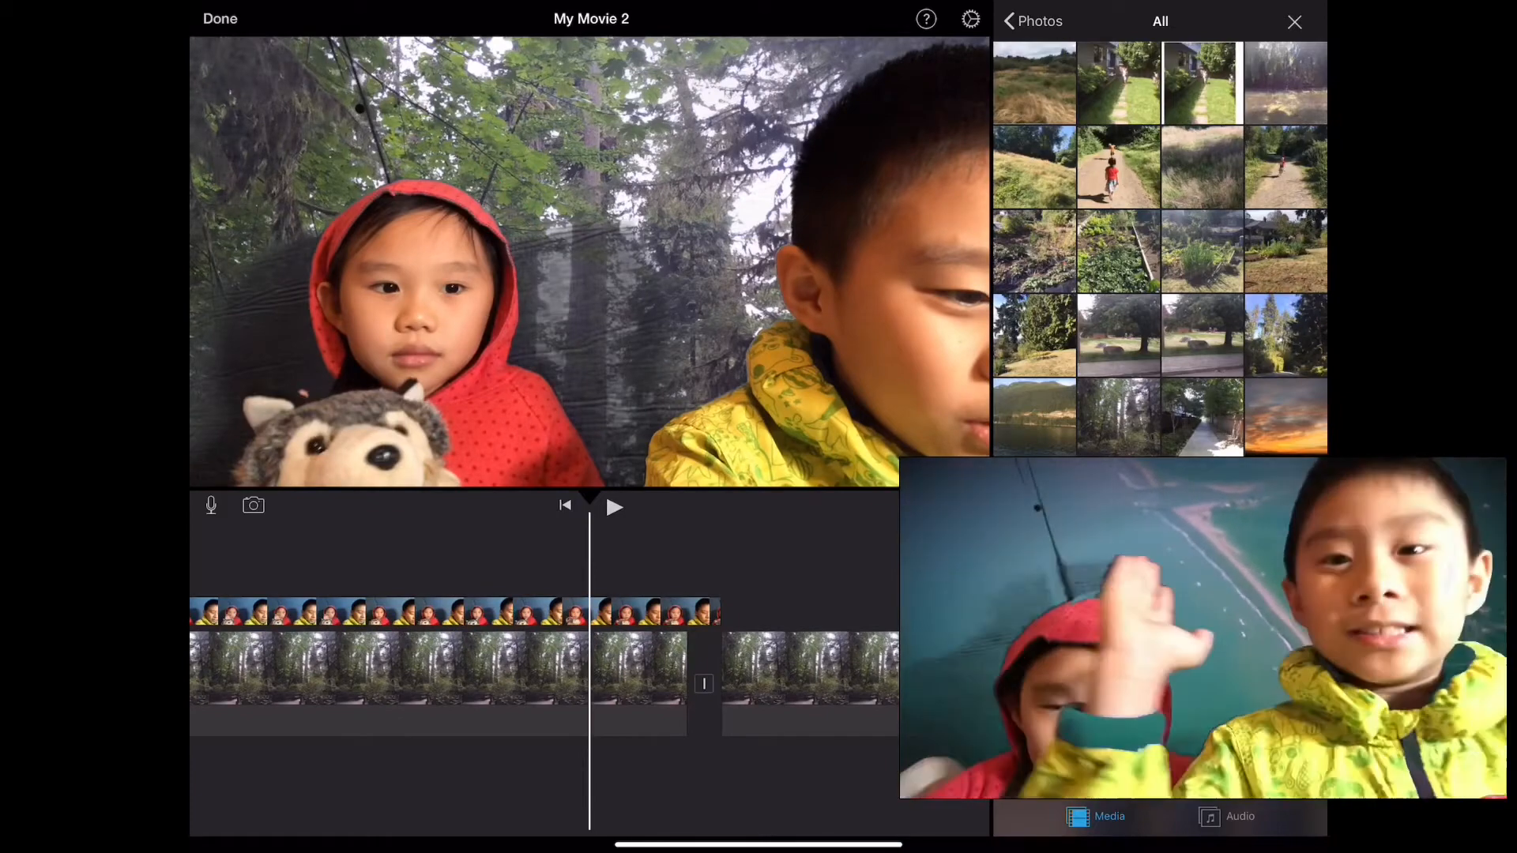
pyautogui.click(1032, 21)
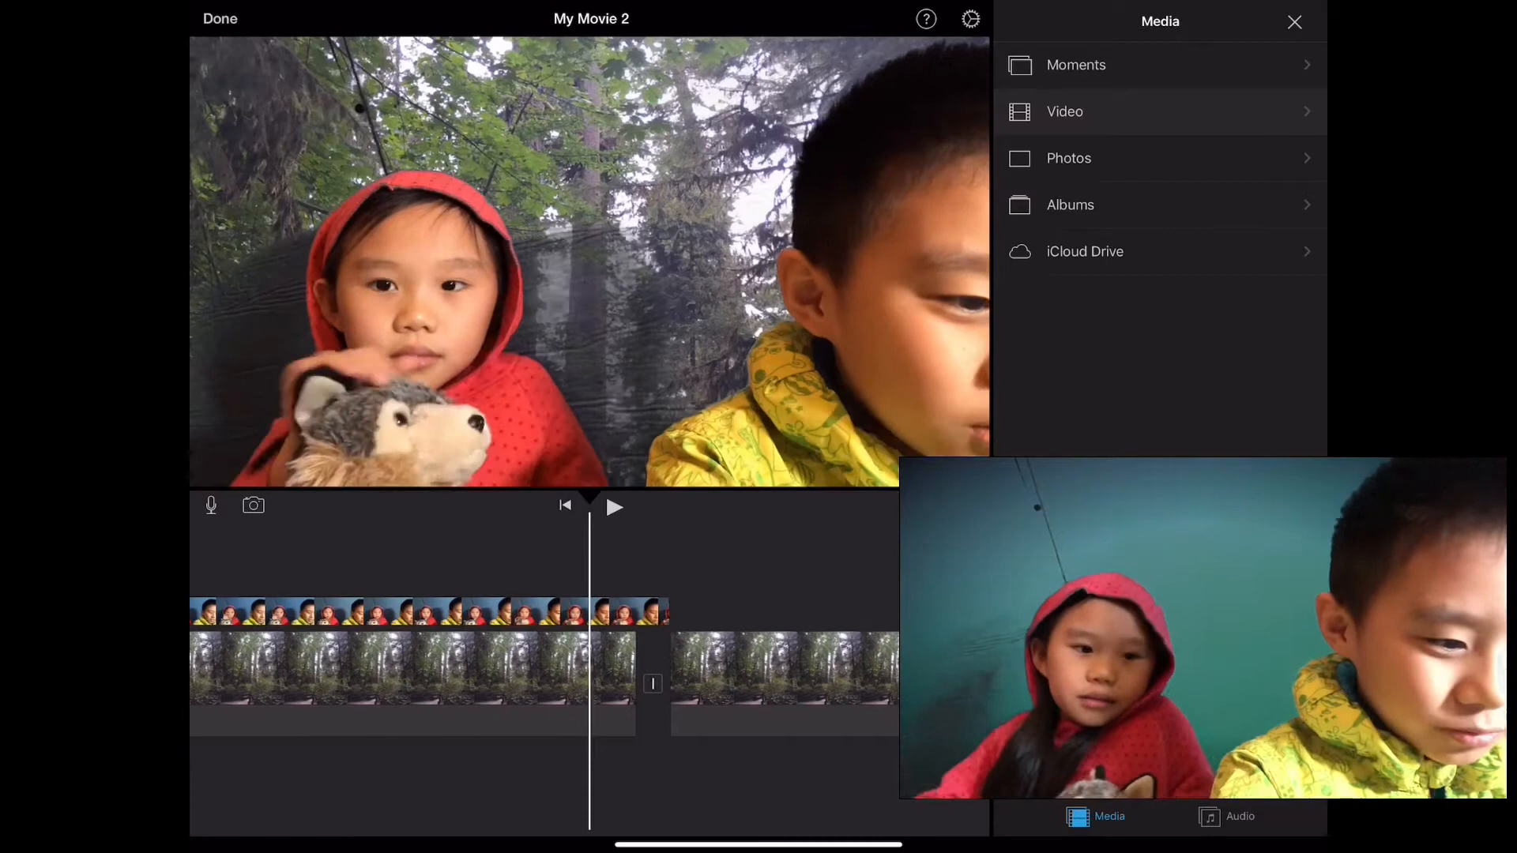
pyautogui.click(406, 667)
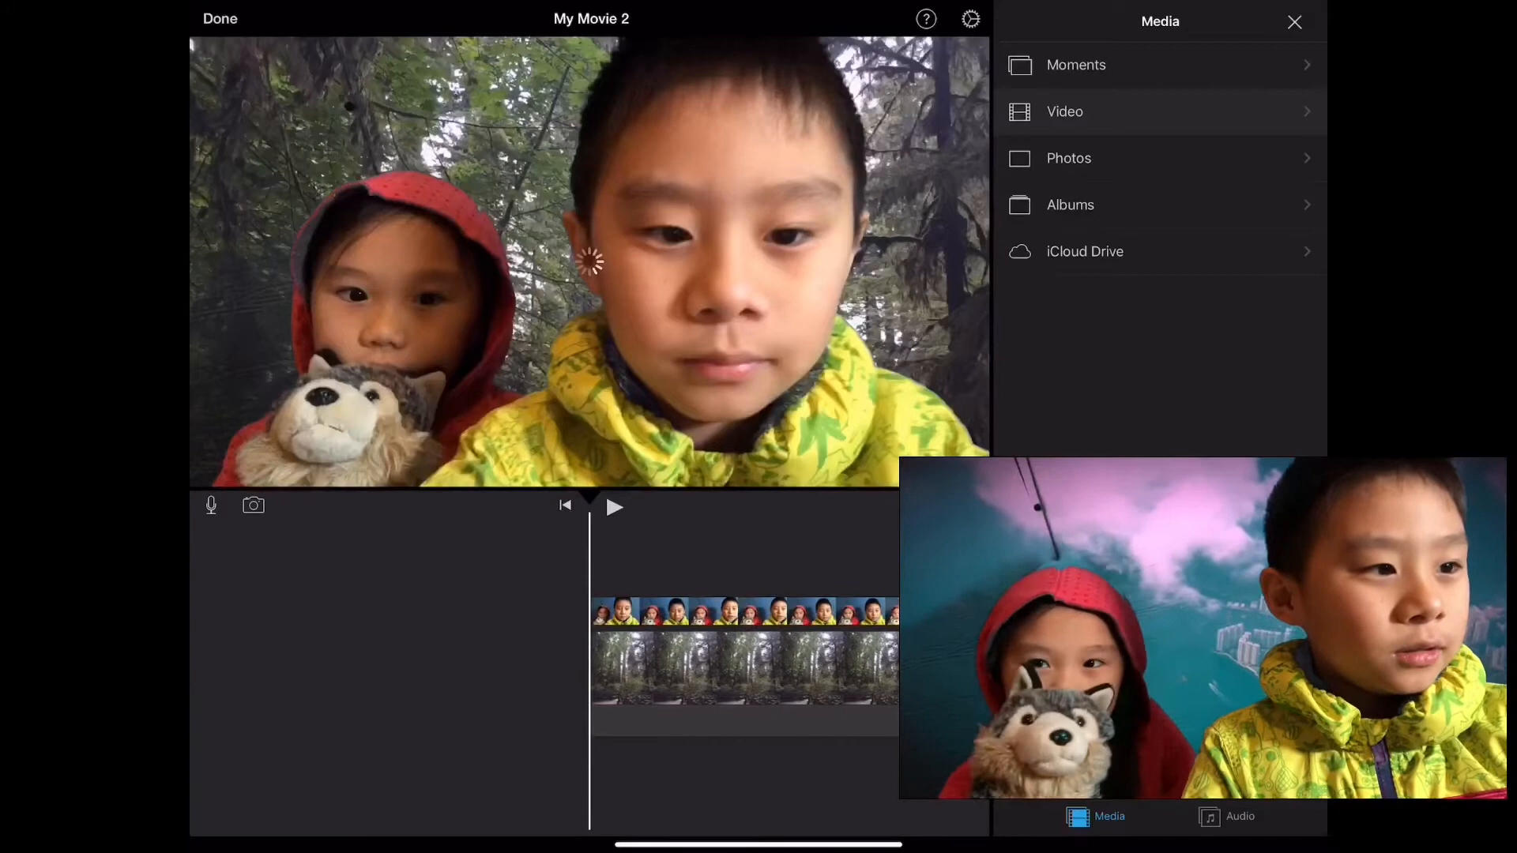
# Leave the My Movie 2 editor for the project overview and return to the iPad home screen
pyautogui.click(219, 18)
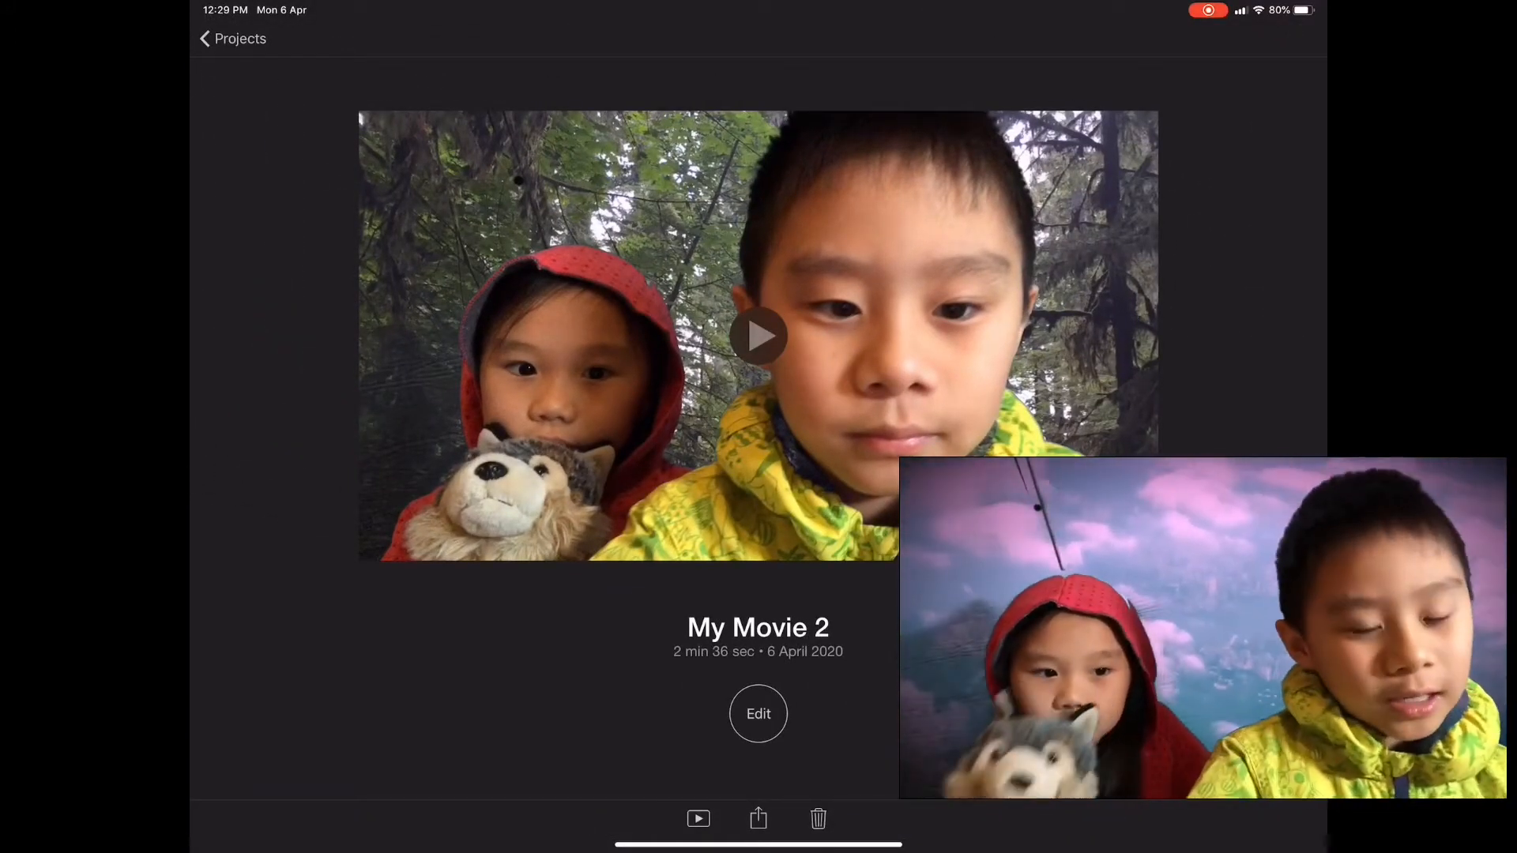
pyautogui.click(757, 714)
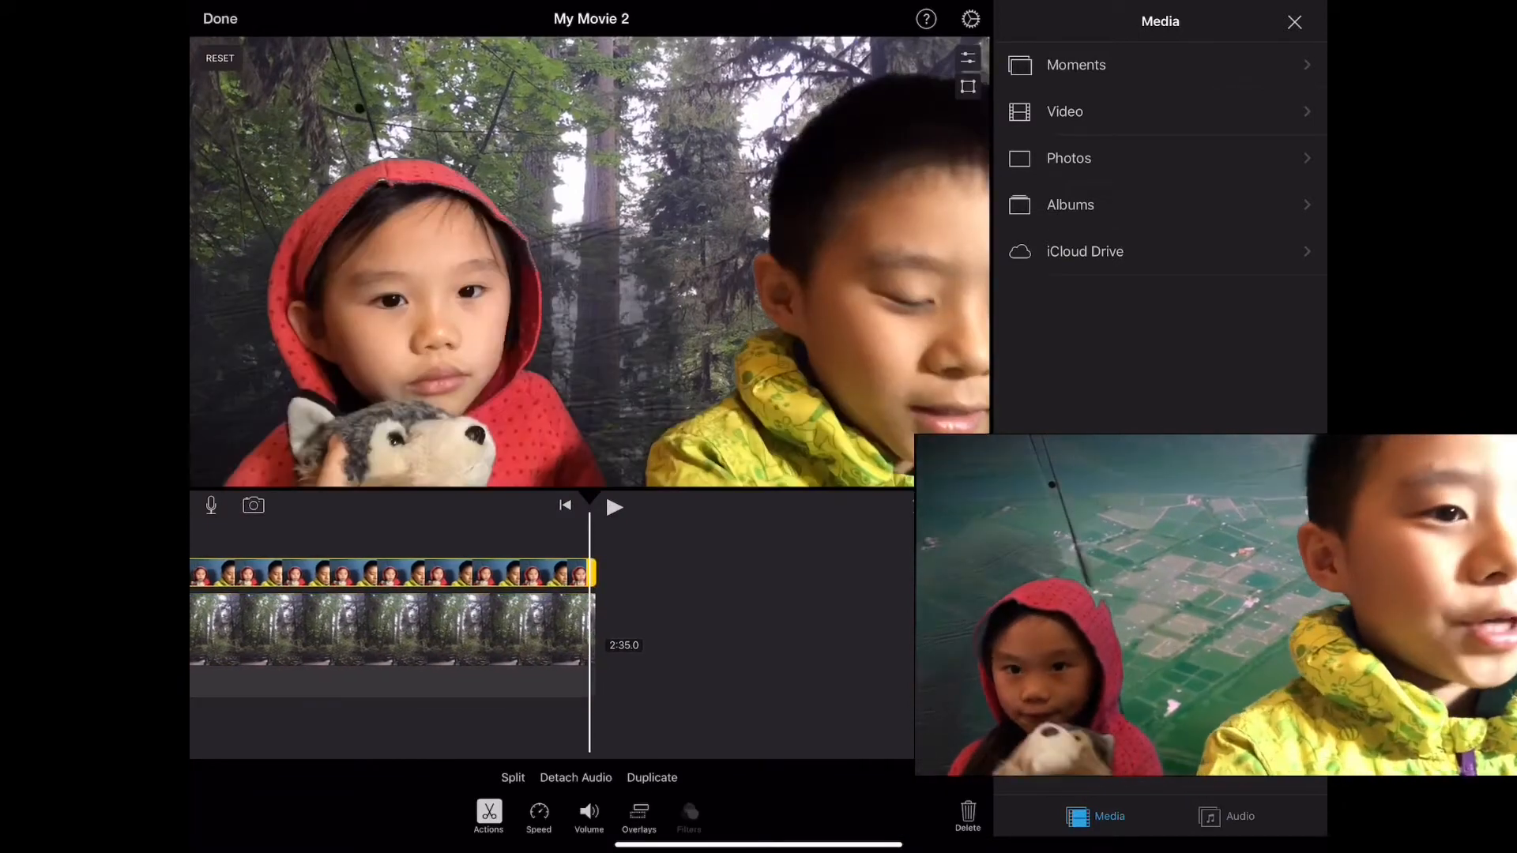
pyautogui.click(969, 58)
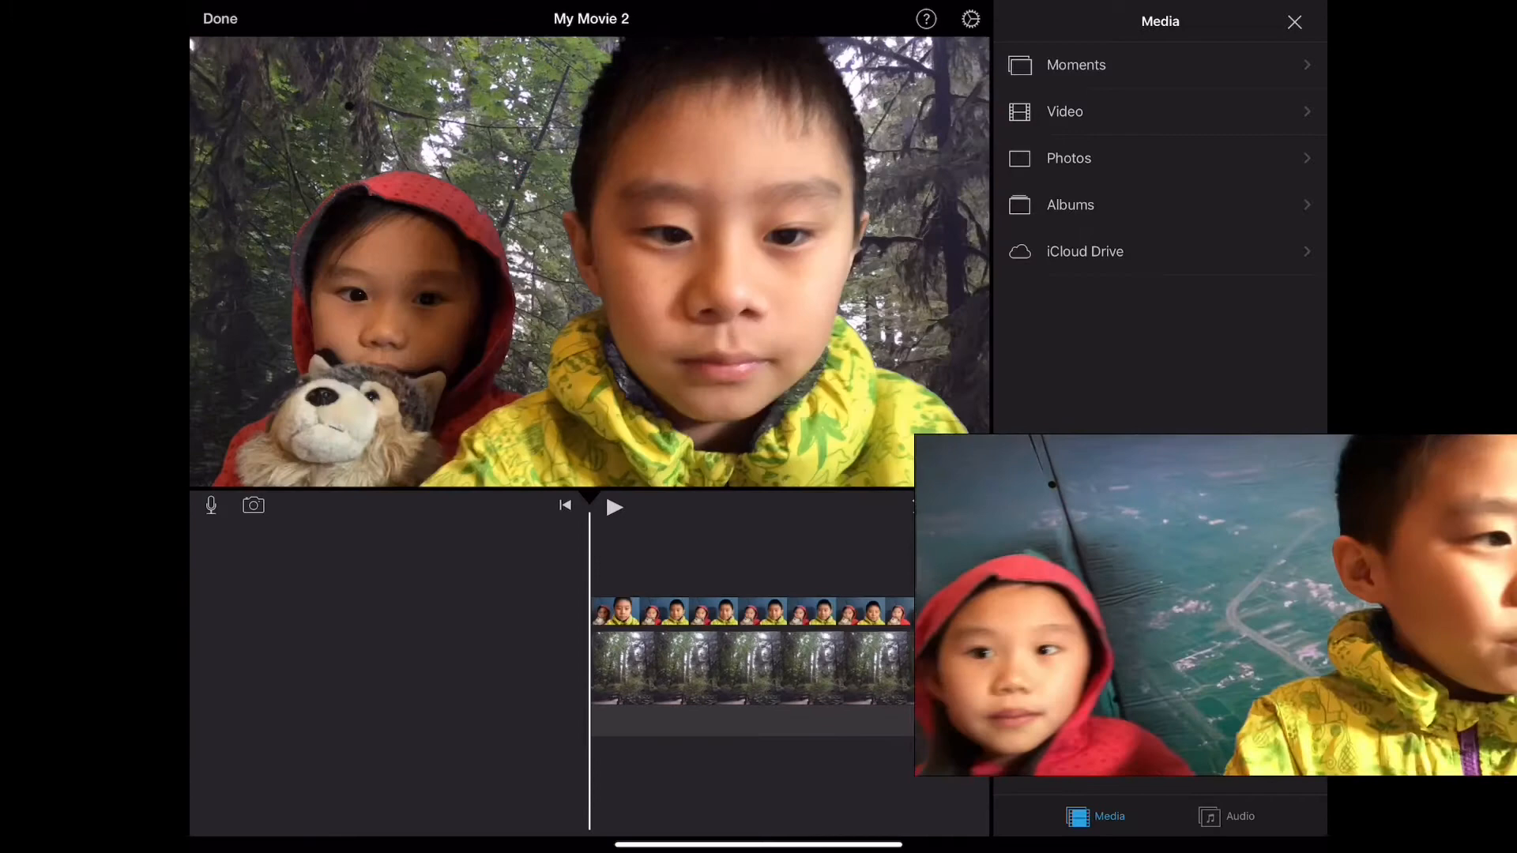
pyautogui.click(220, 17)
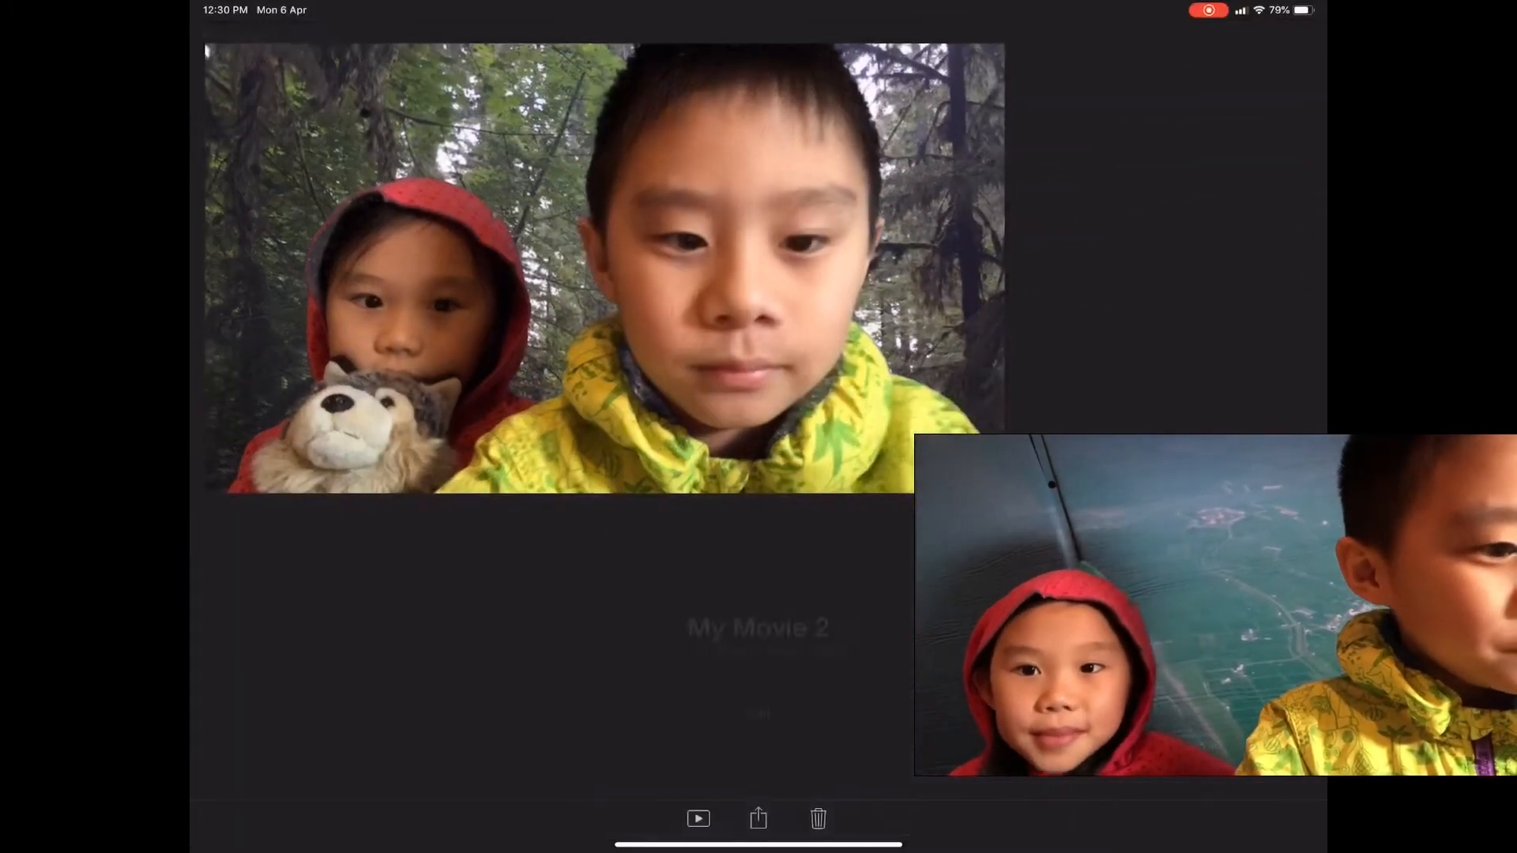
pyautogui.click(757, 819)
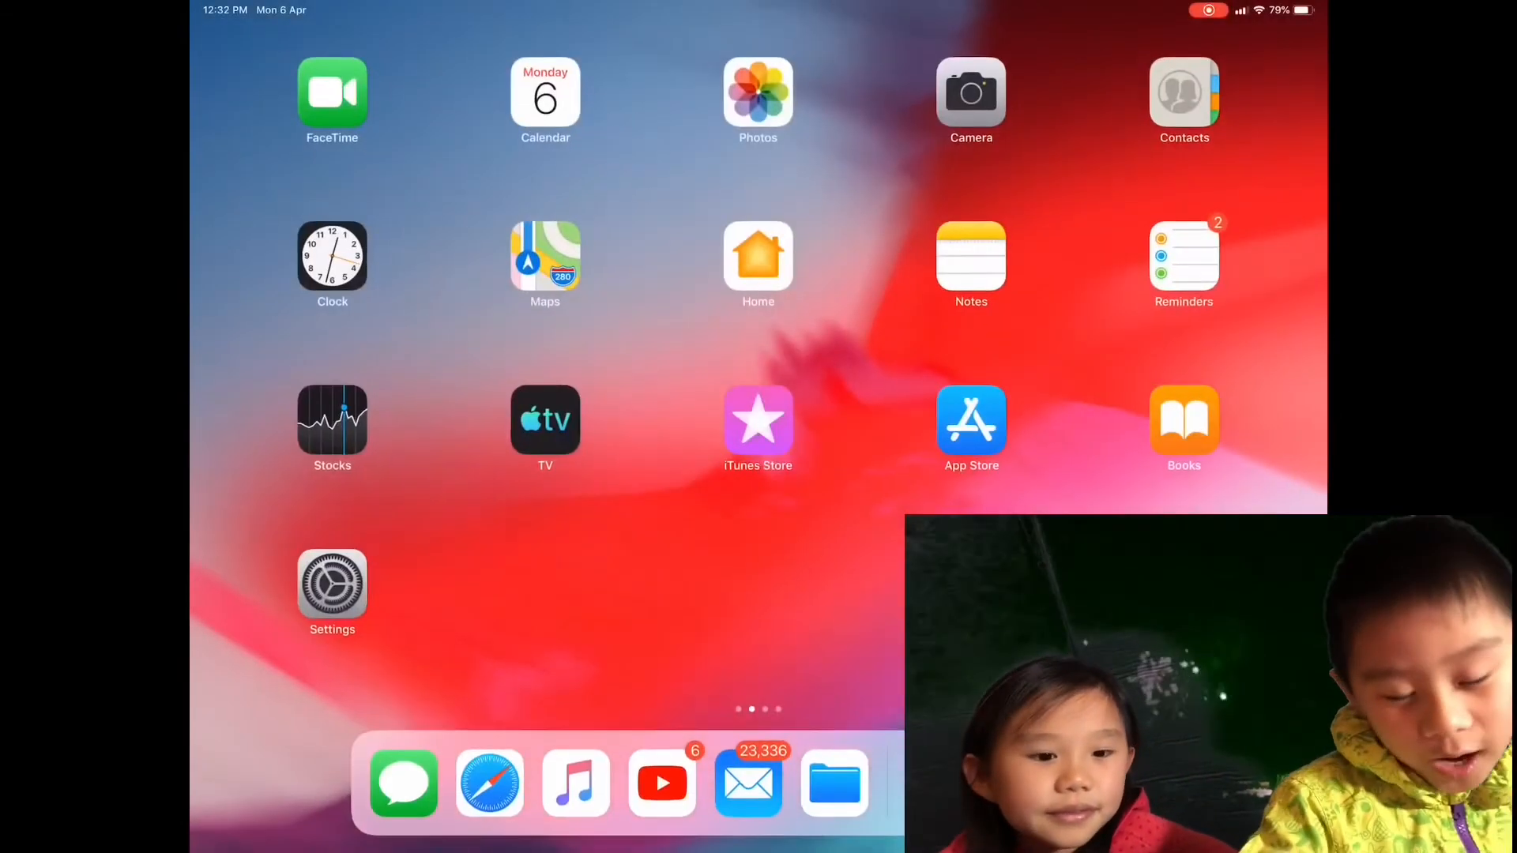
# Check Photos for the 2:36 green-screen video, then return to iMovie's Projects list
pyautogui.click(757, 93)
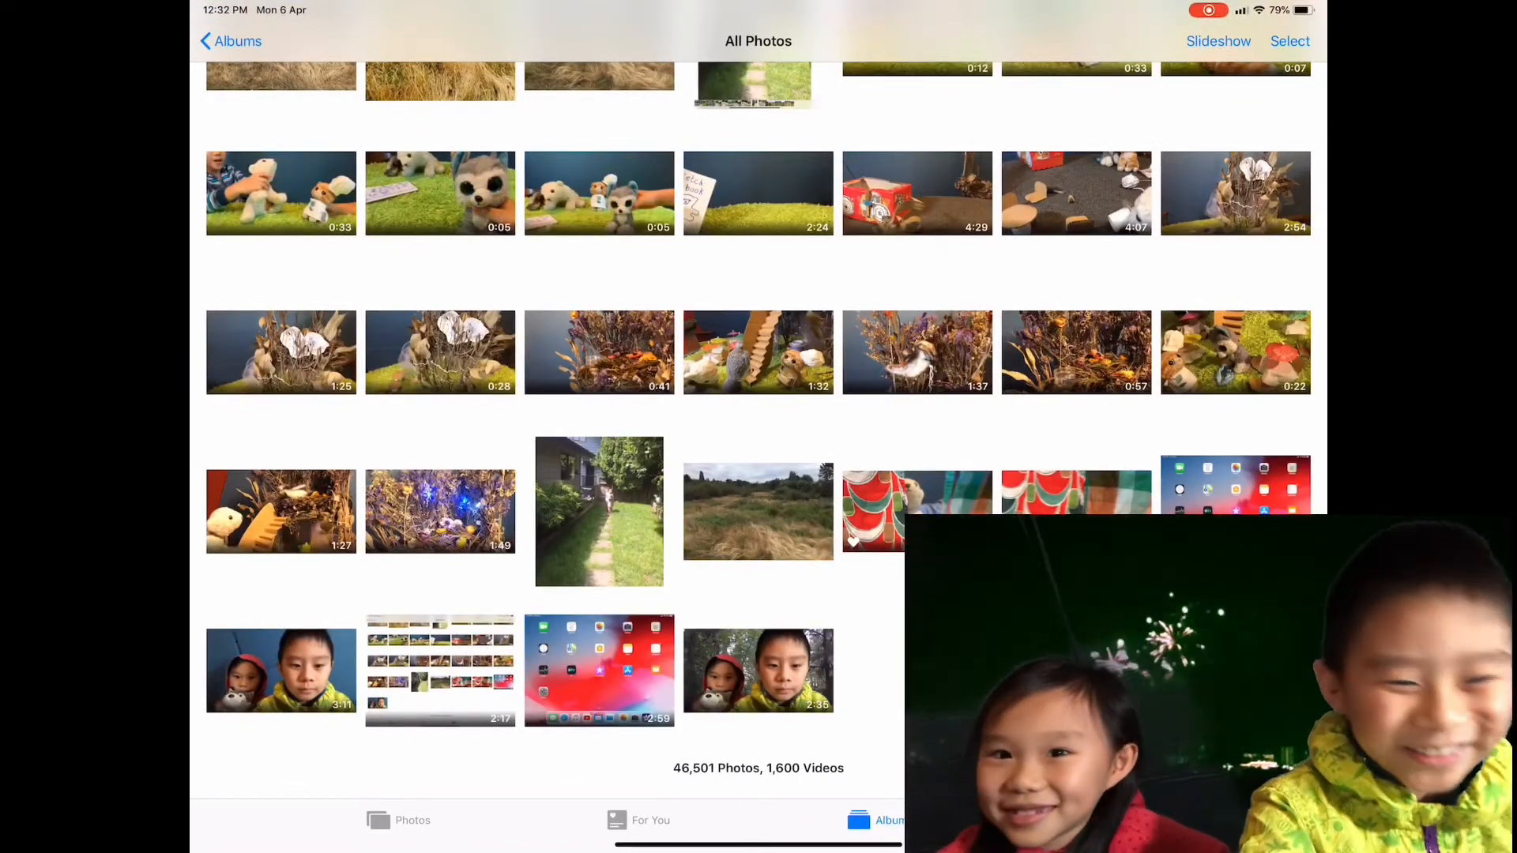
pyautogui.press('home')
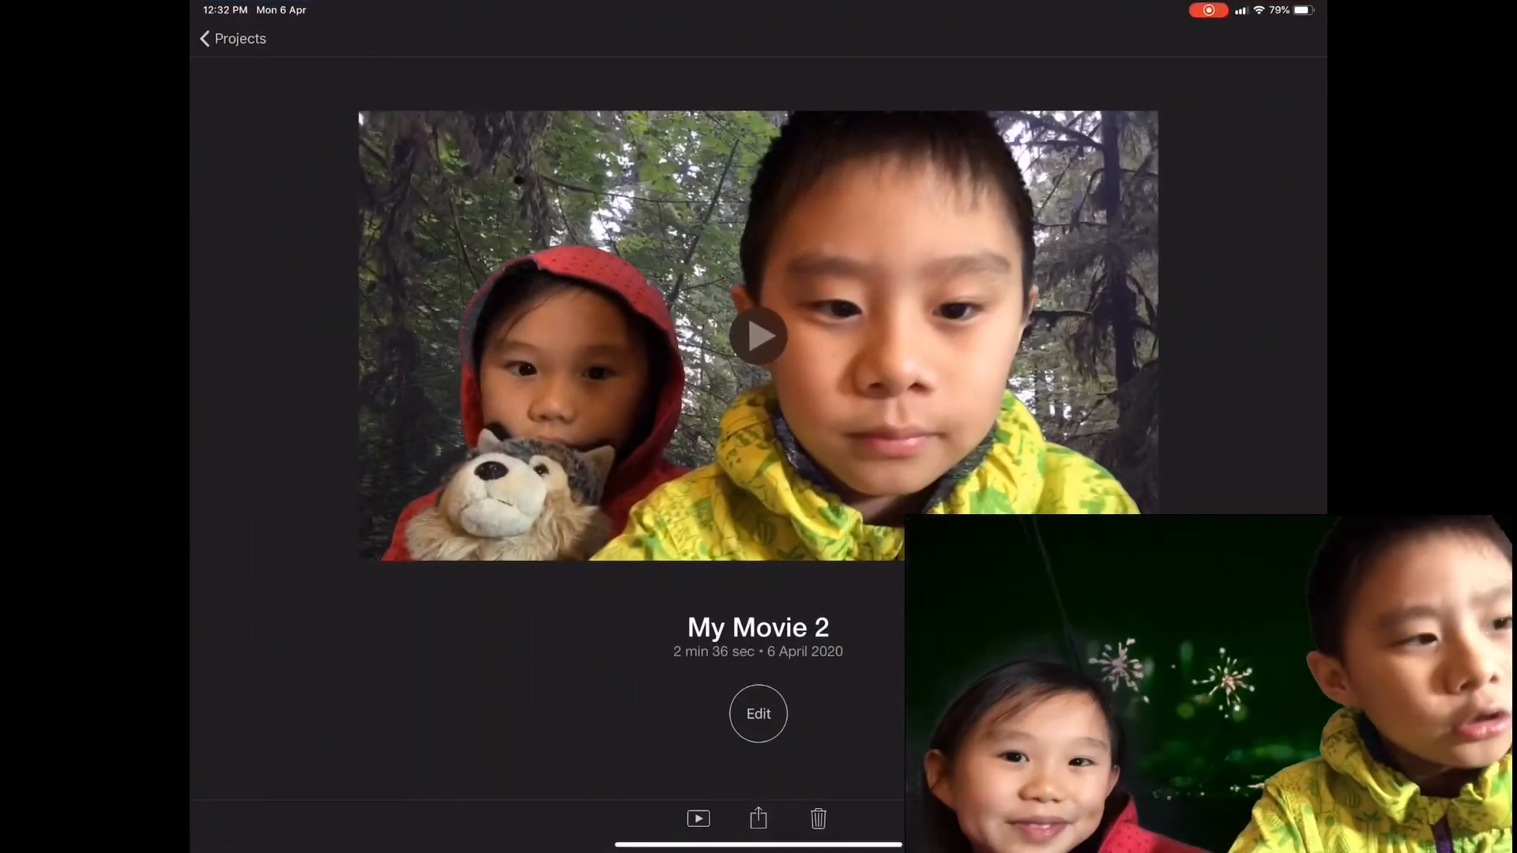
pyautogui.click(230, 38)
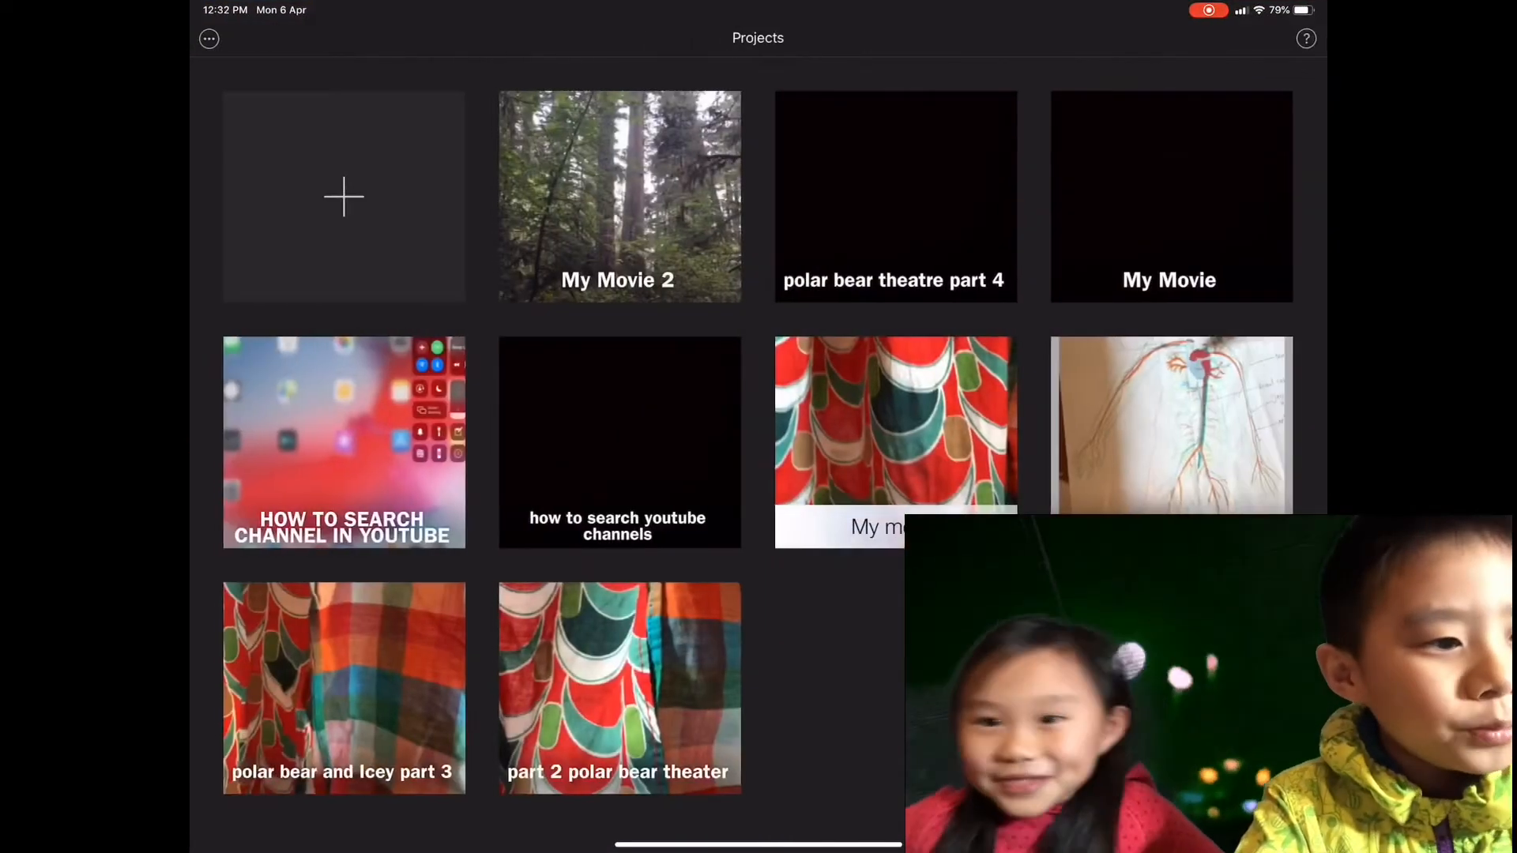
# Create a new empty Movie project, My Movie 3
pyautogui.click(343, 197)
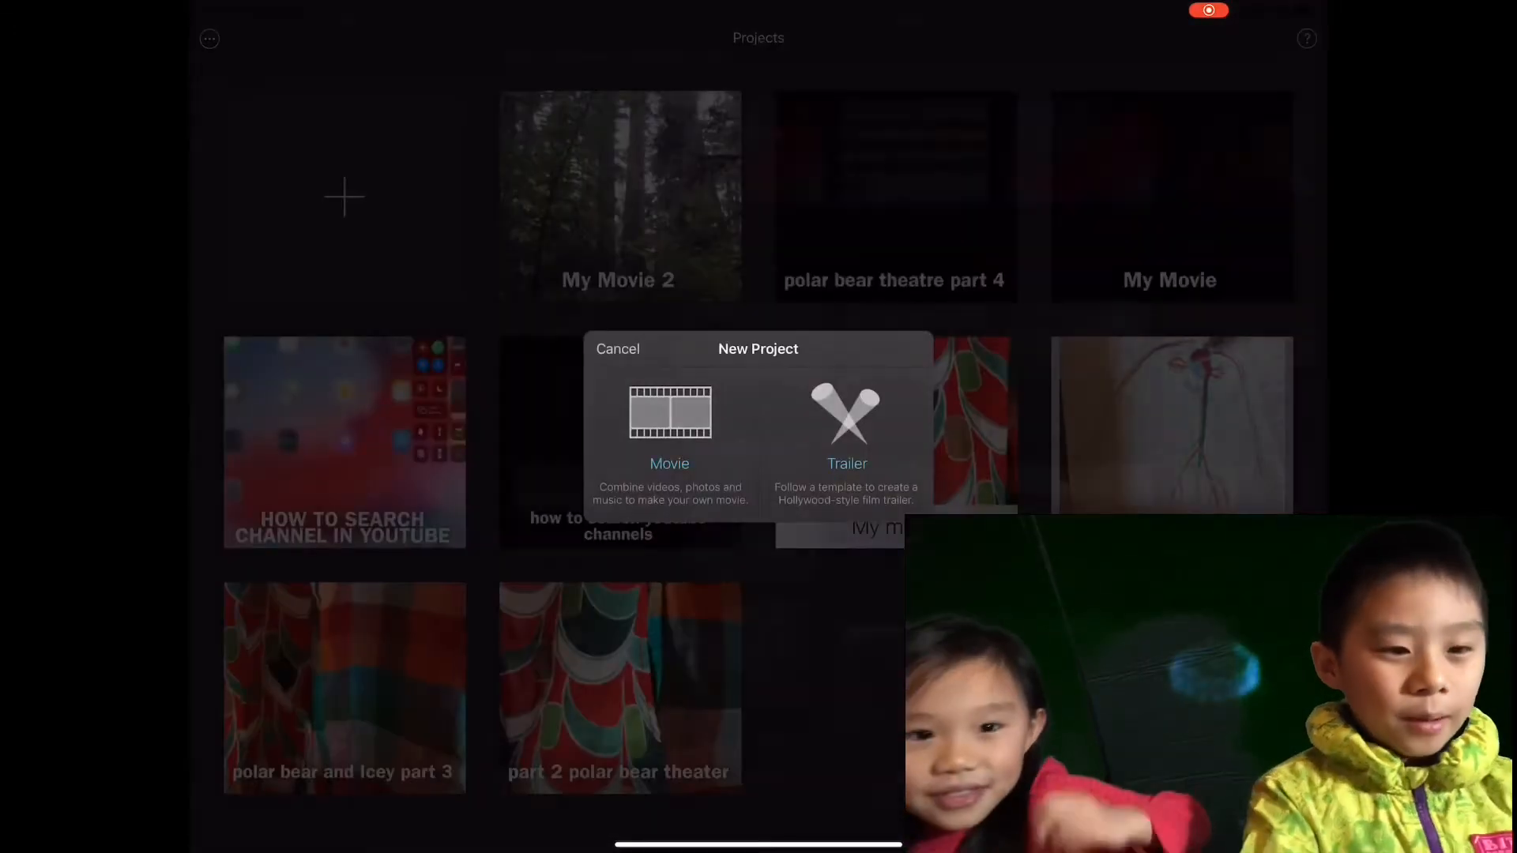
pyautogui.click(669, 425)
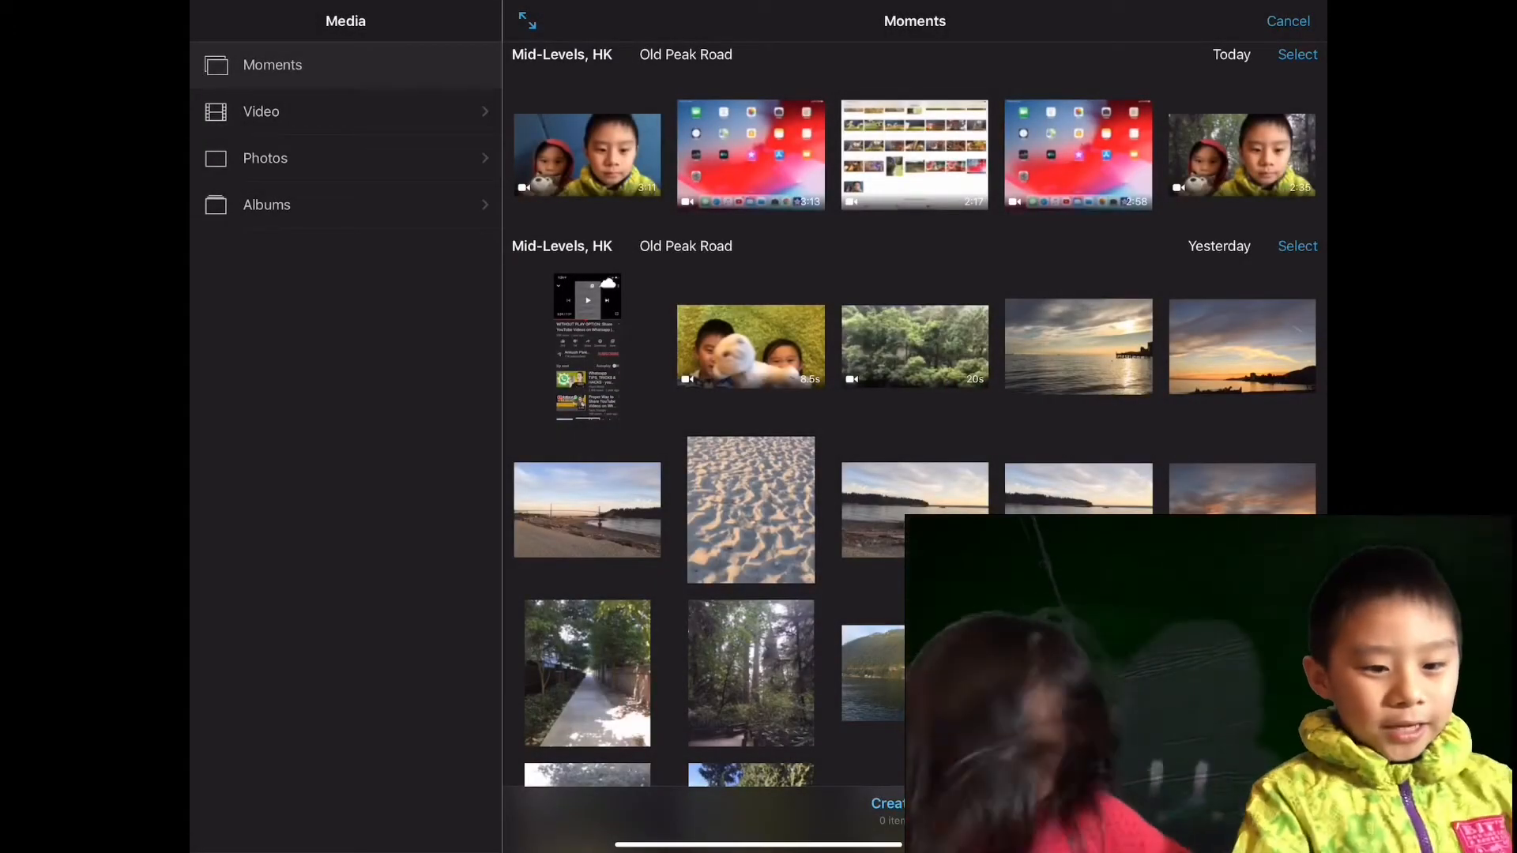
pyautogui.click(1288, 21)
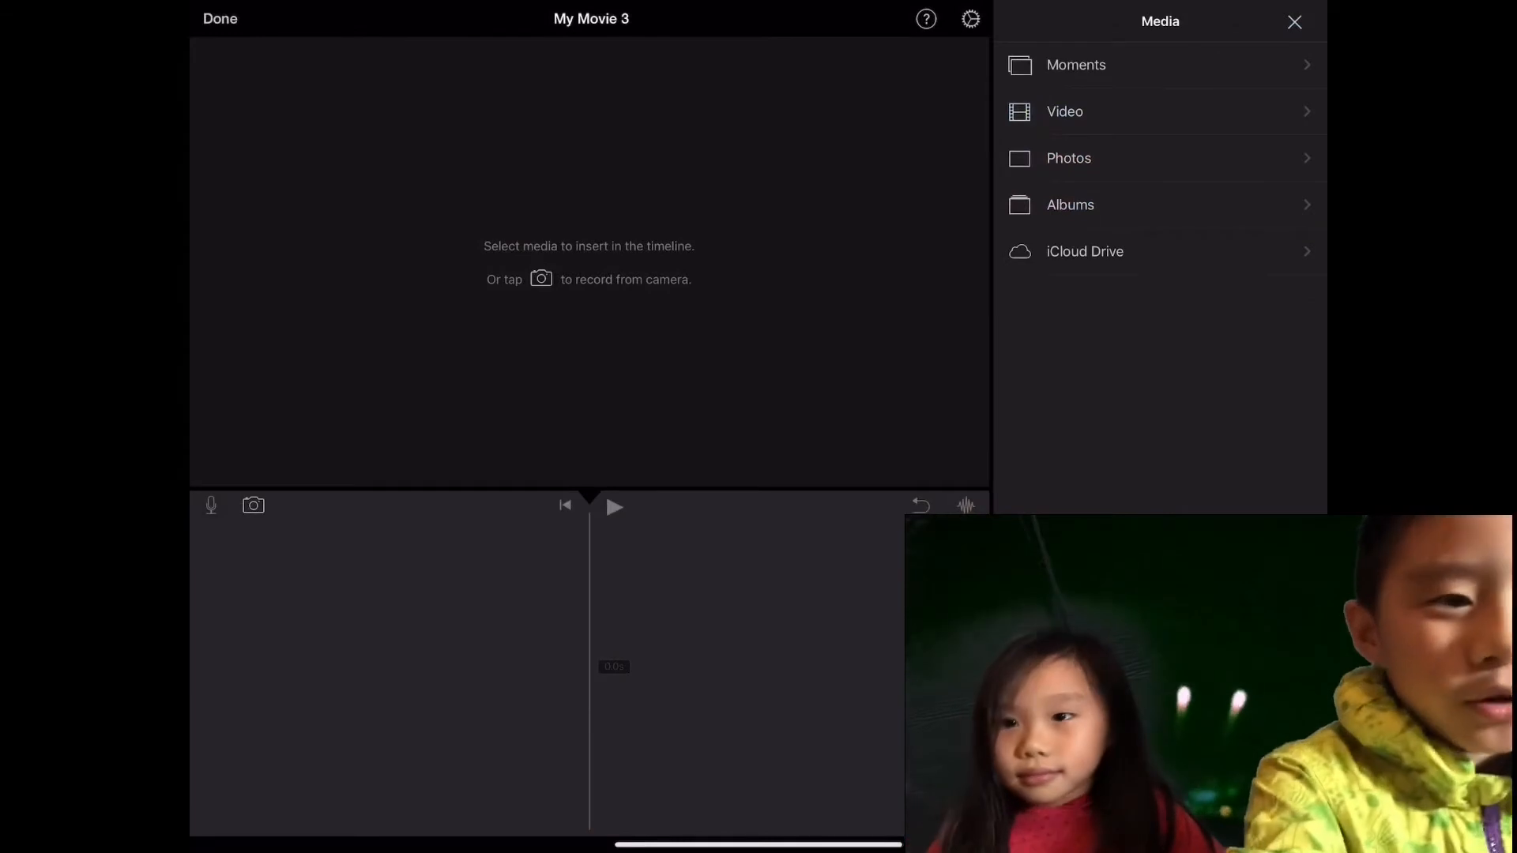
# Add the home-screen recording from Video > All to the timeline
pyautogui.click(1064, 110)
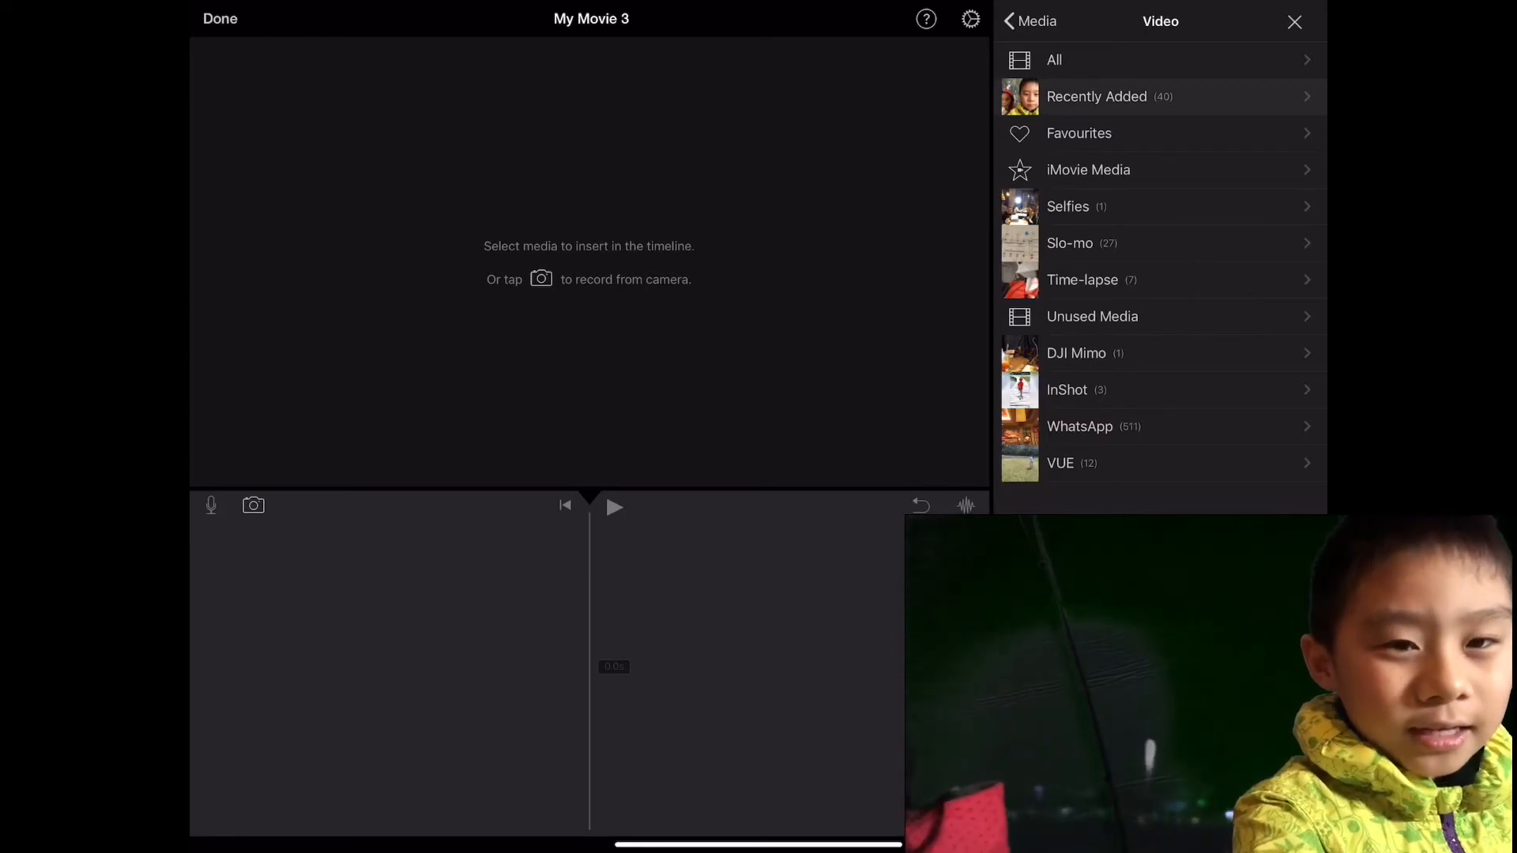
pyautogui.click(1054, 59)
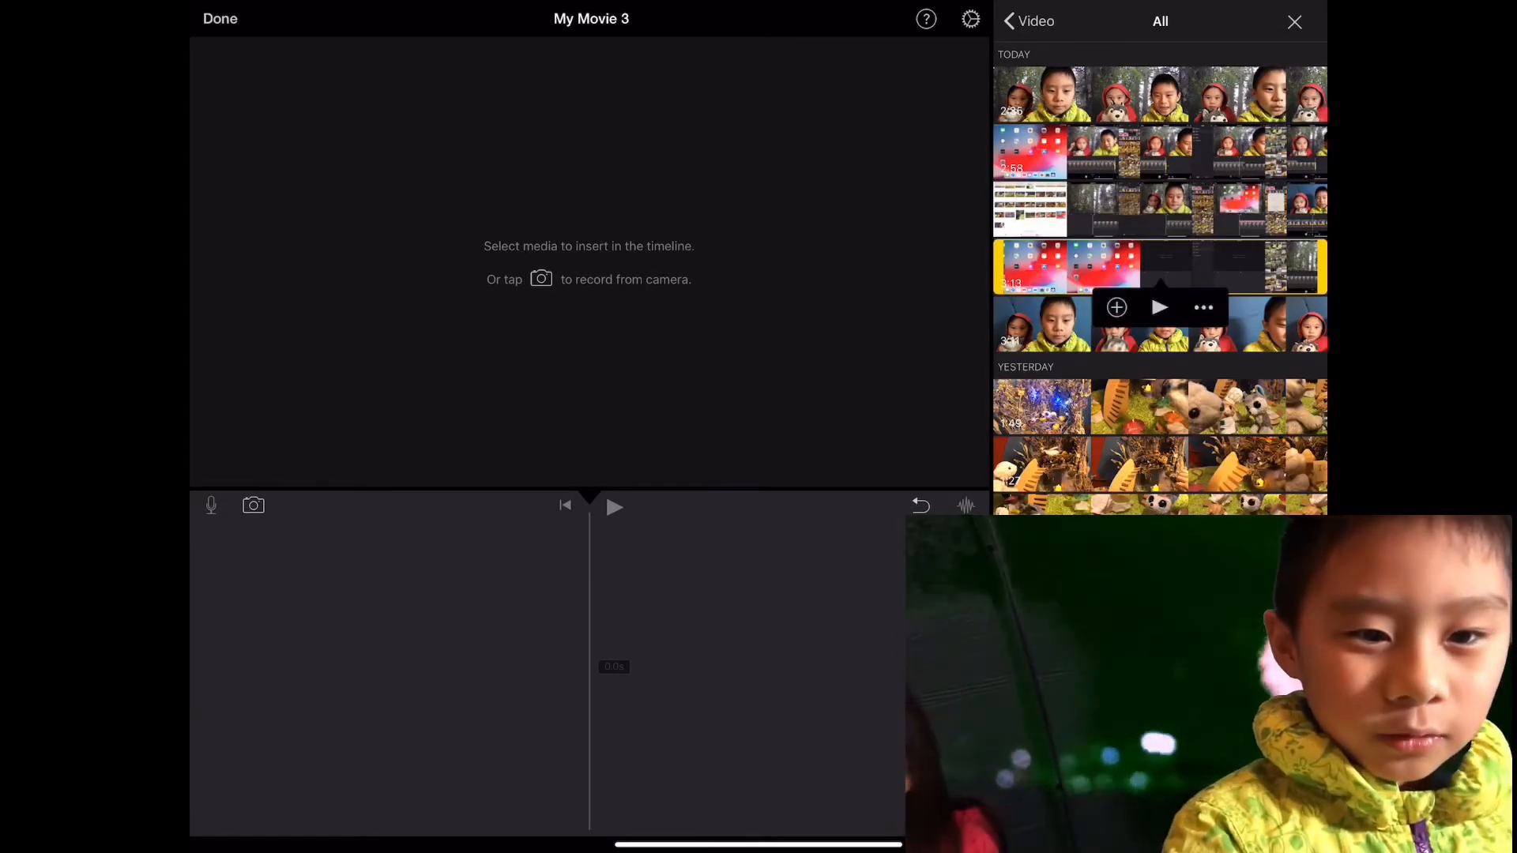
pyautogui.click(1116, 308)
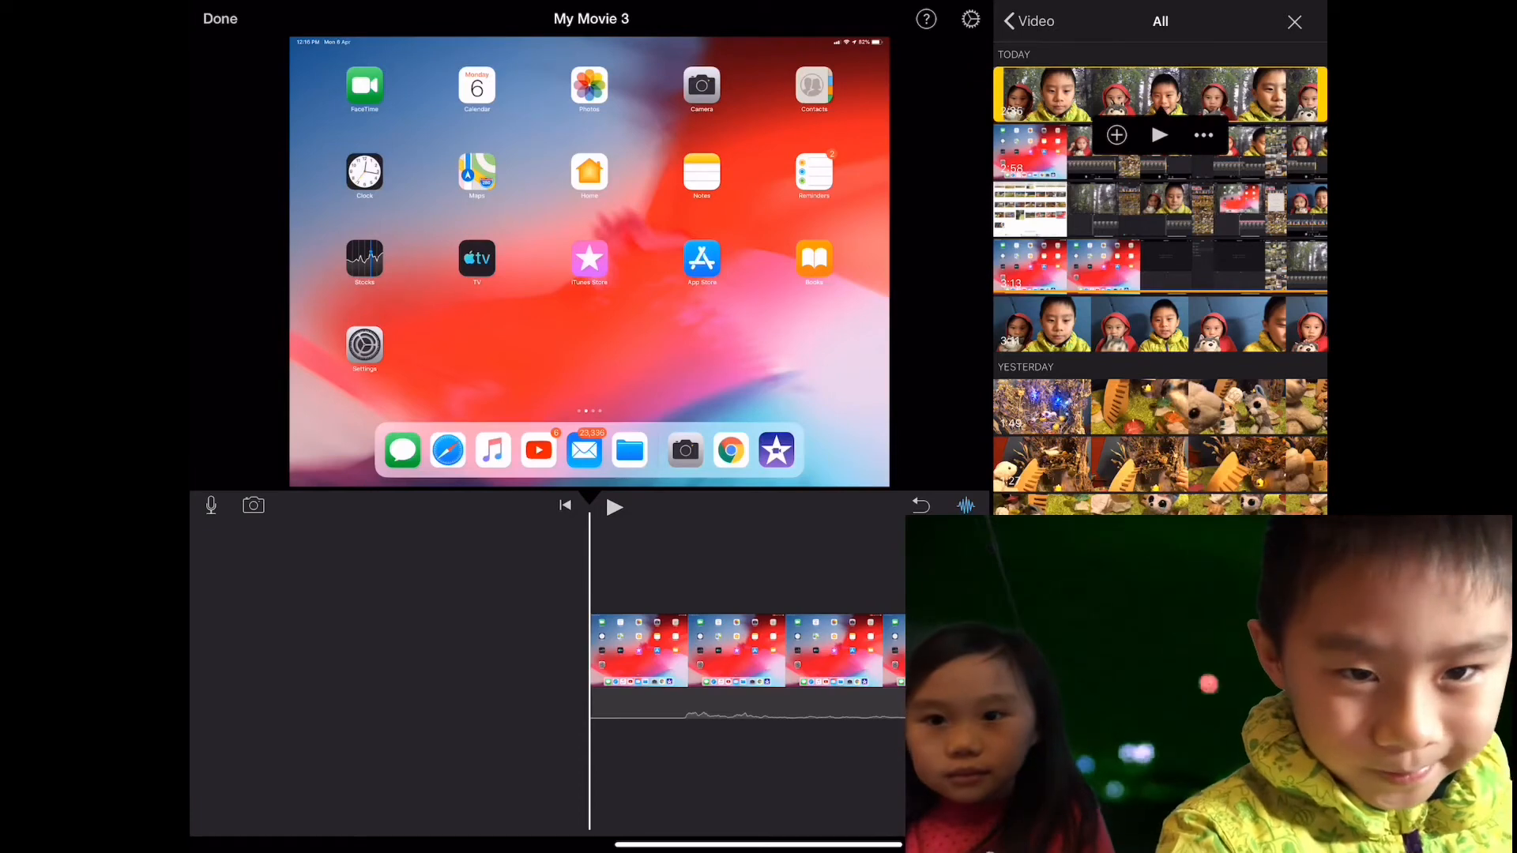
# Add the forest green-screen clip as a Picture in Picture inset and preview the result
pyautogui.click(1204, 134)
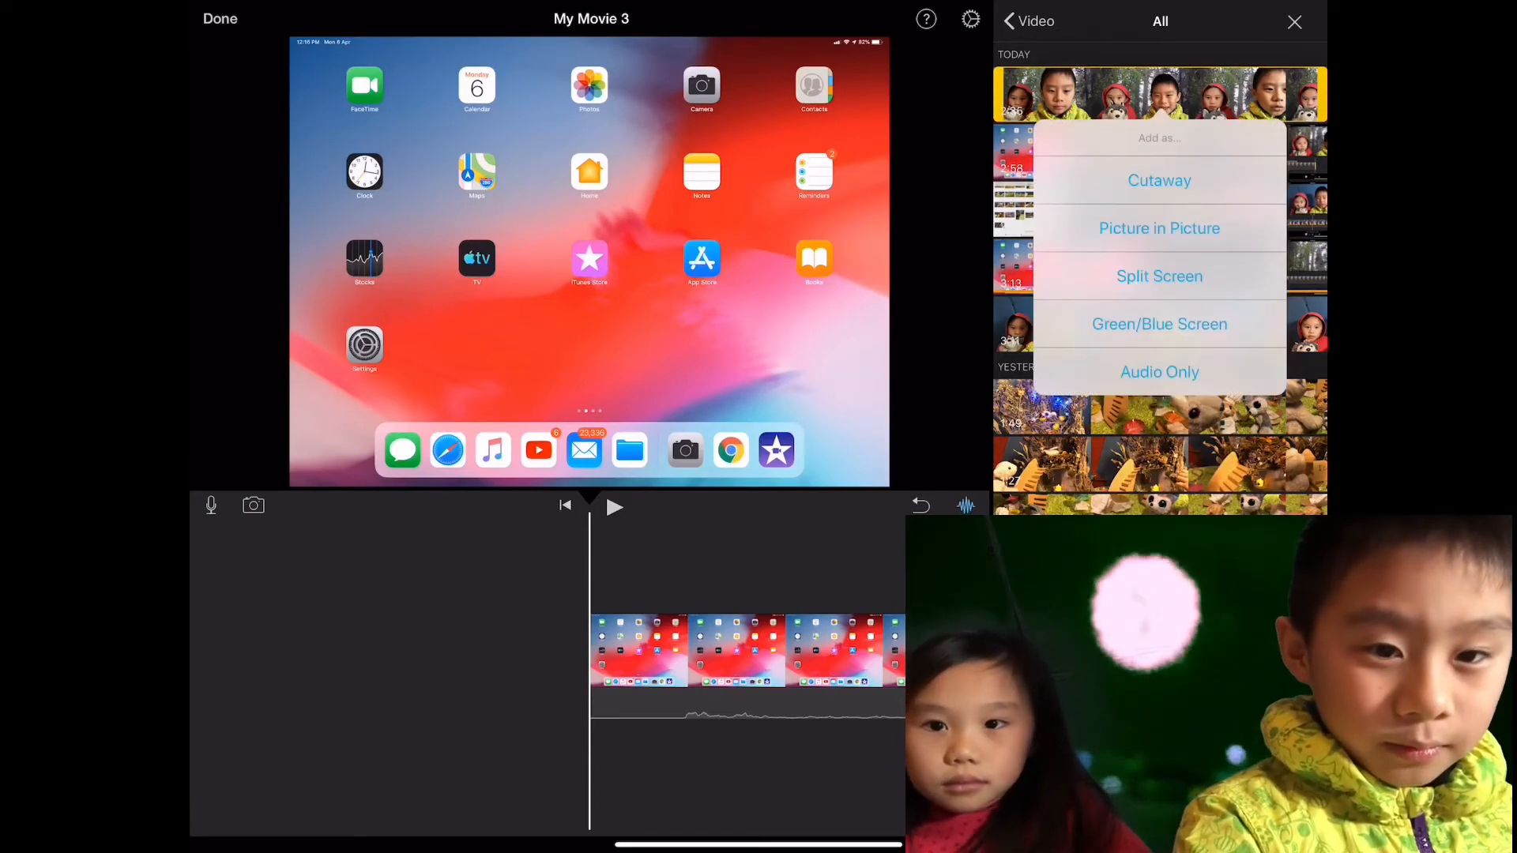
pyautogui.click(1158, 227)
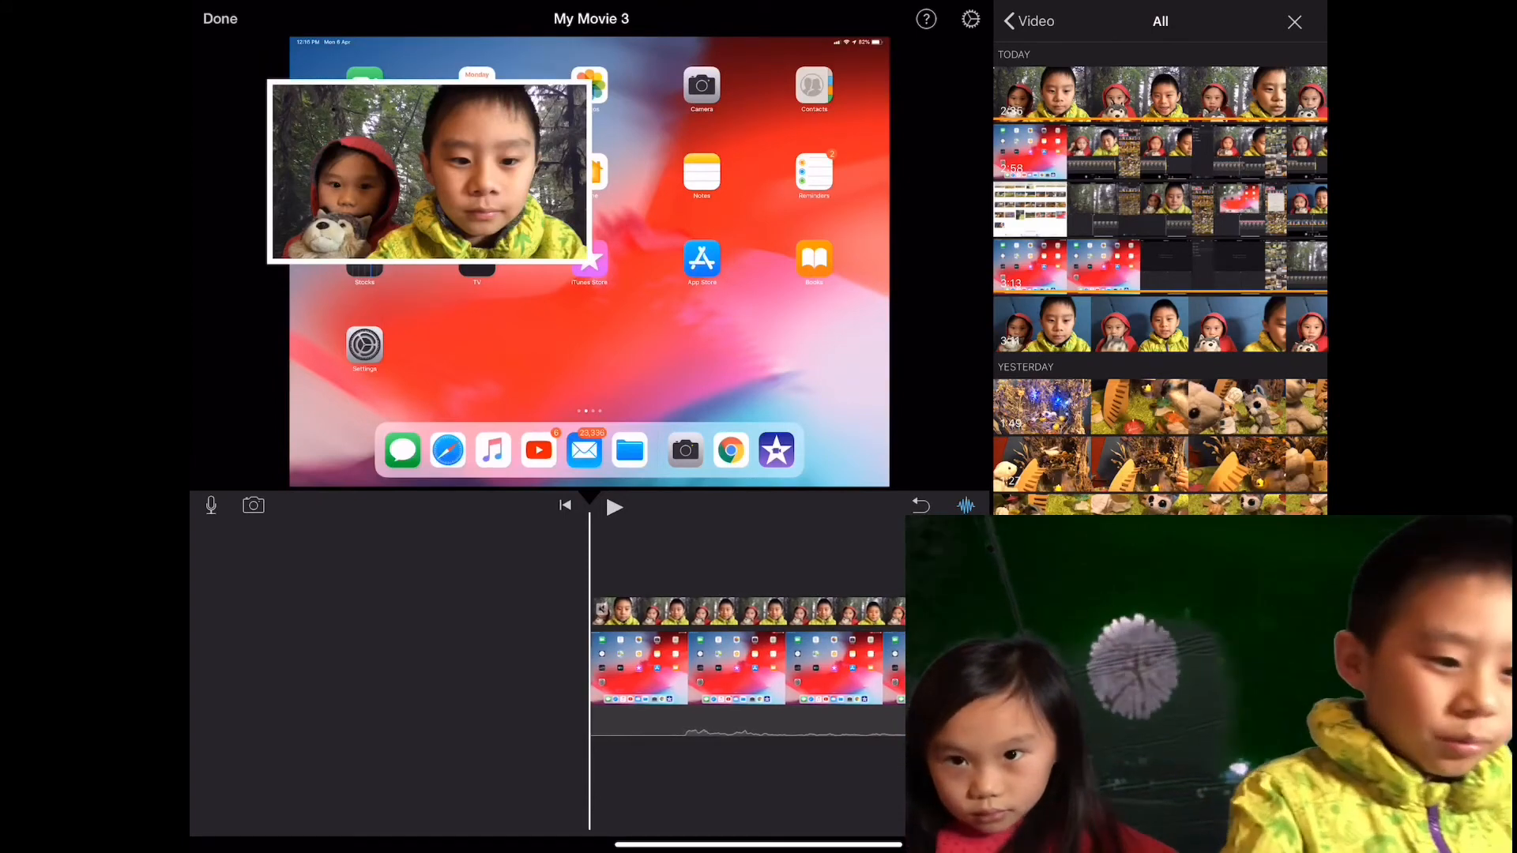
pyautogui.click(744, 644)
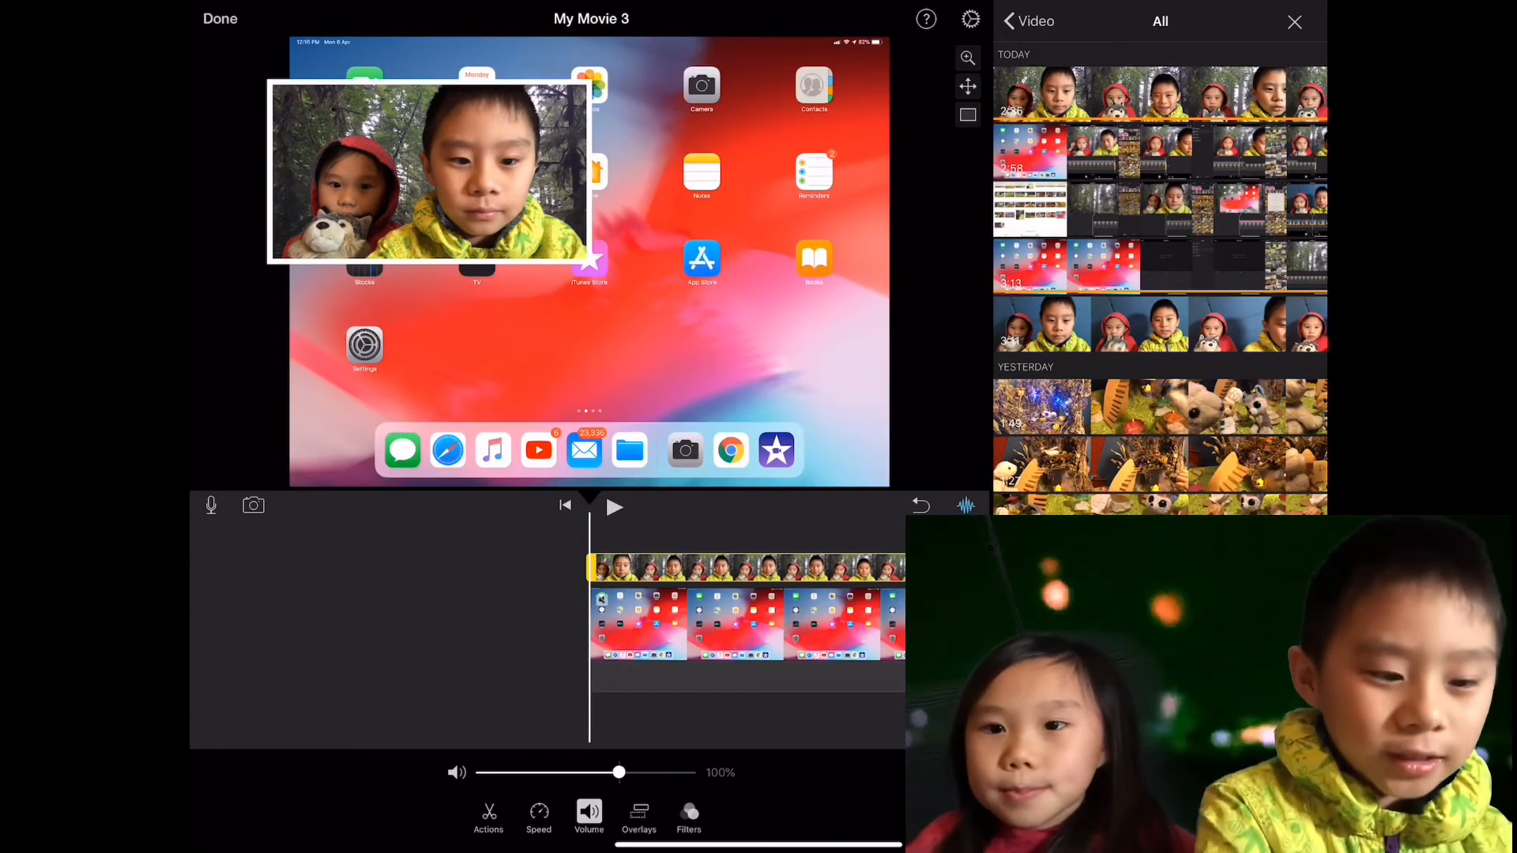
pyautogui.click(615, 506)
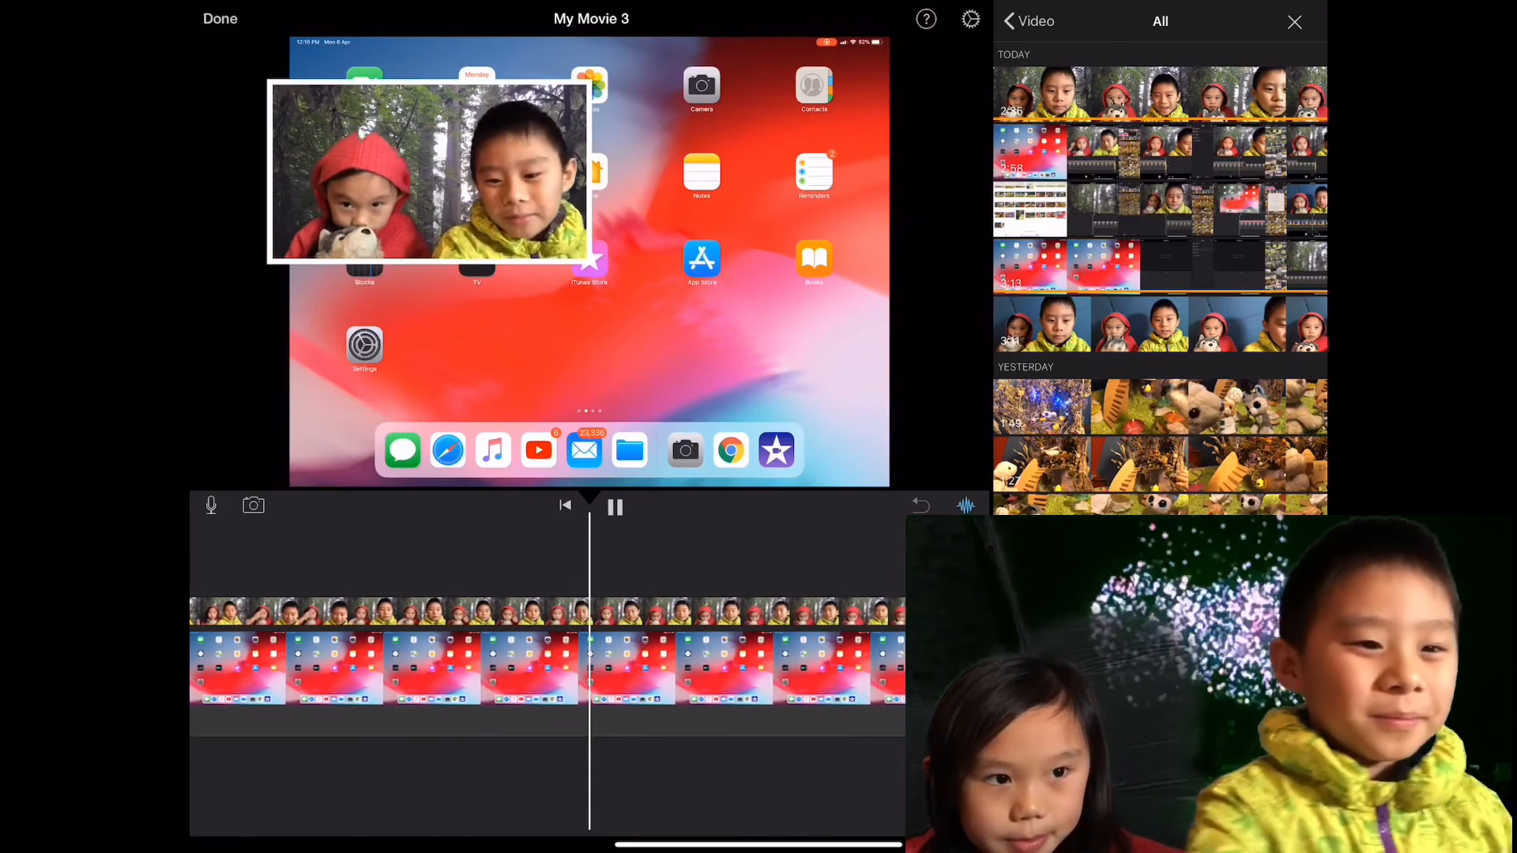
pyautogui.click(615, 505)
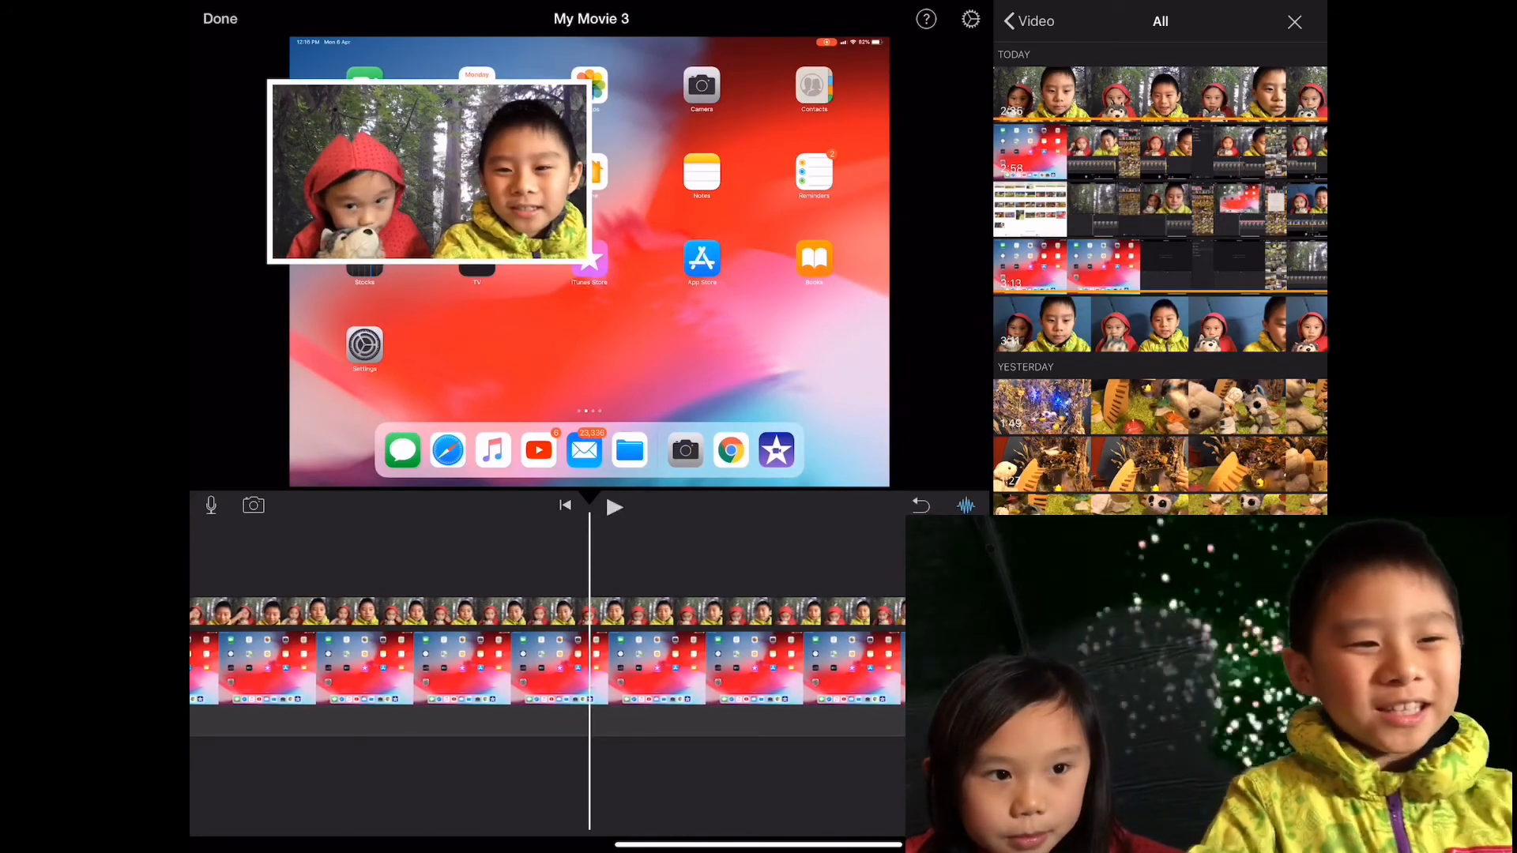